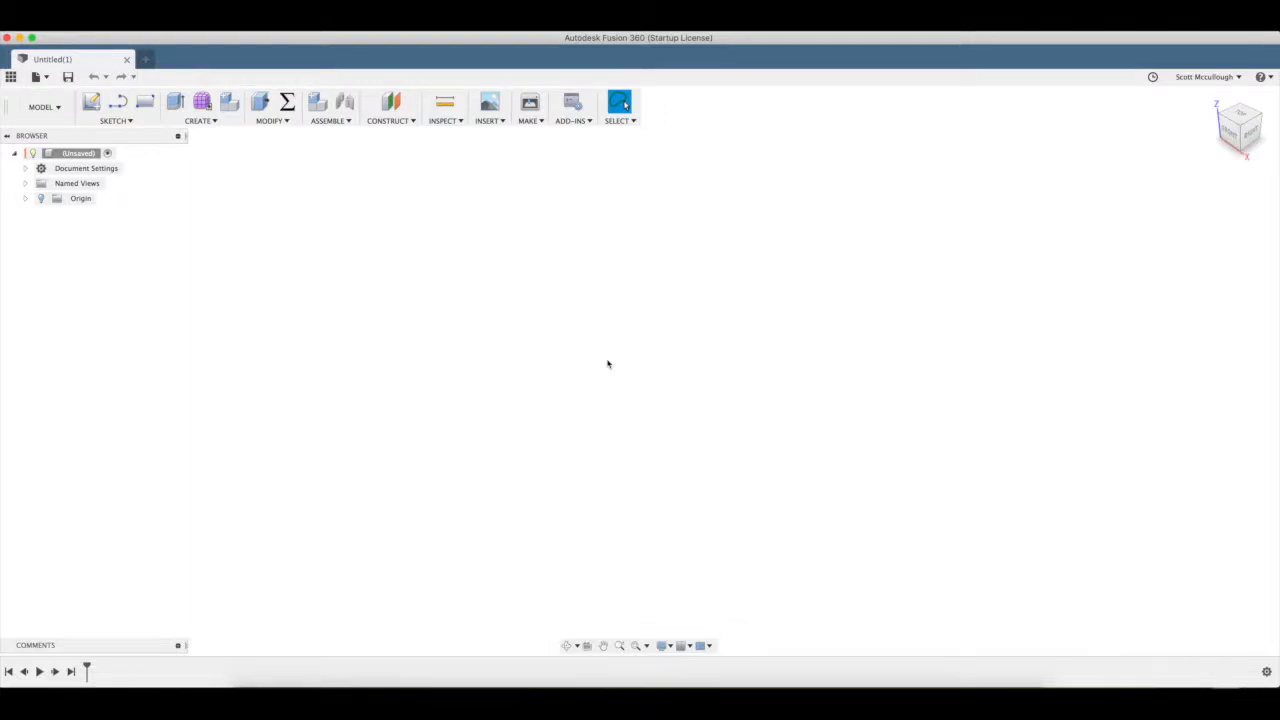
pyautogui.moveTo(220, 236)
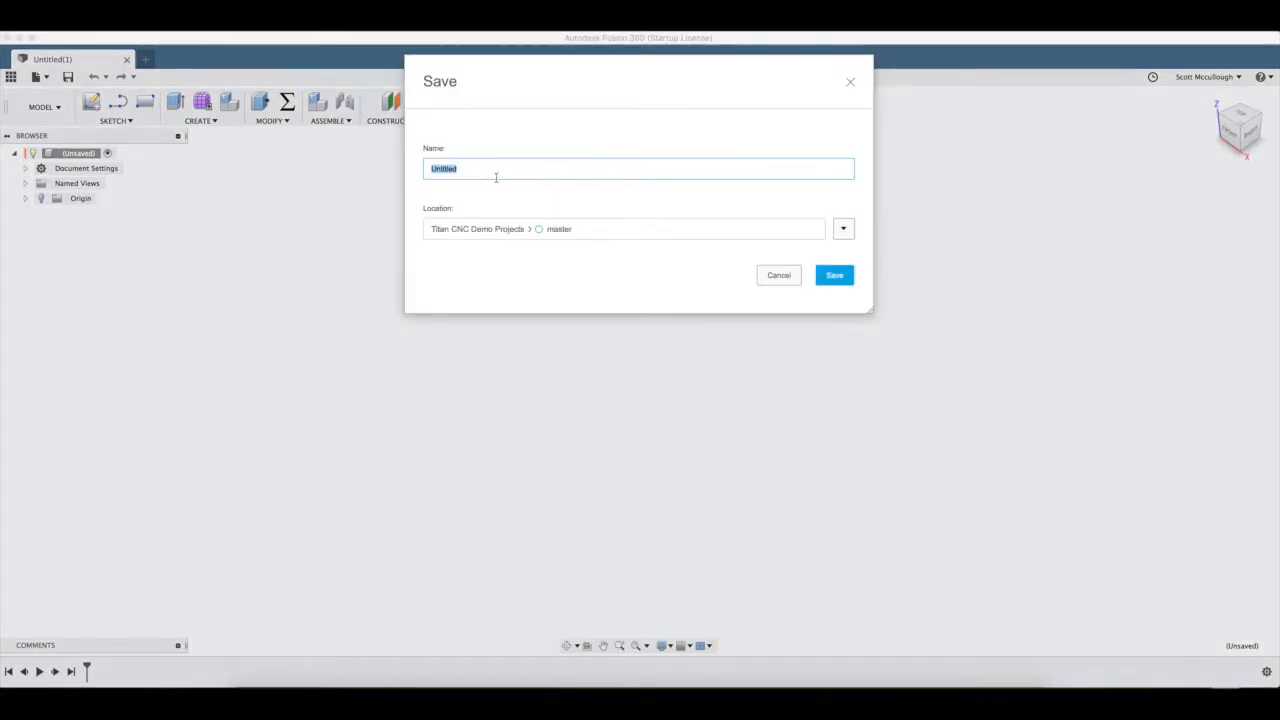
# Name the new design 'bit tray' when saving it.
pyautogui.write('bit tr')
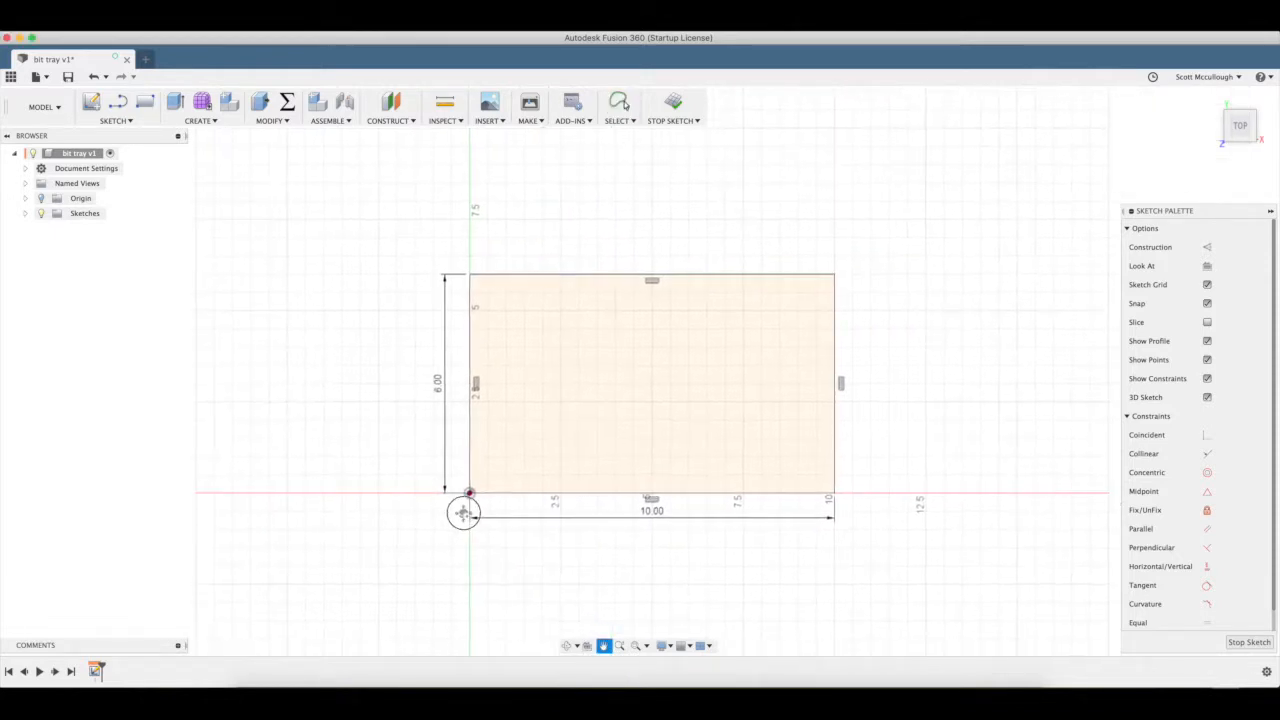
# Round the rectangle's corners with the sketch Fillet tool, starting at the bottom-left corner.
pyautogui.click(114, 108)
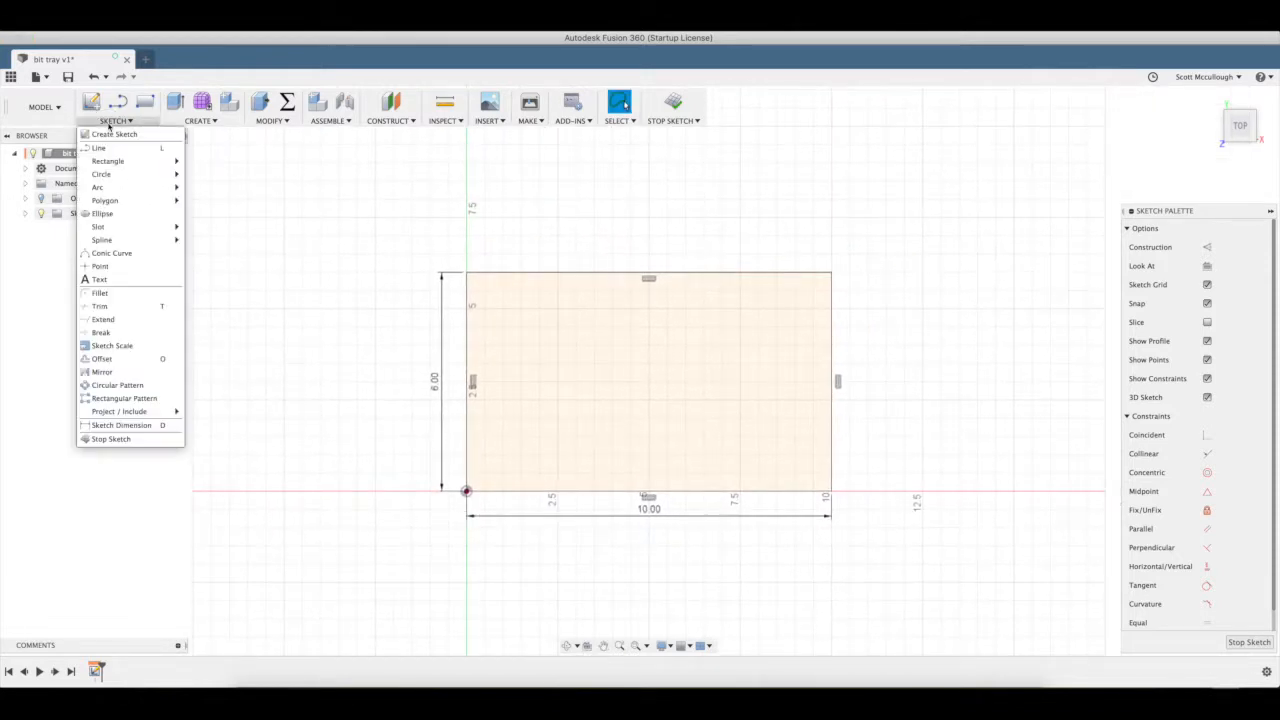
pyautogui.moveTo(100, 292)
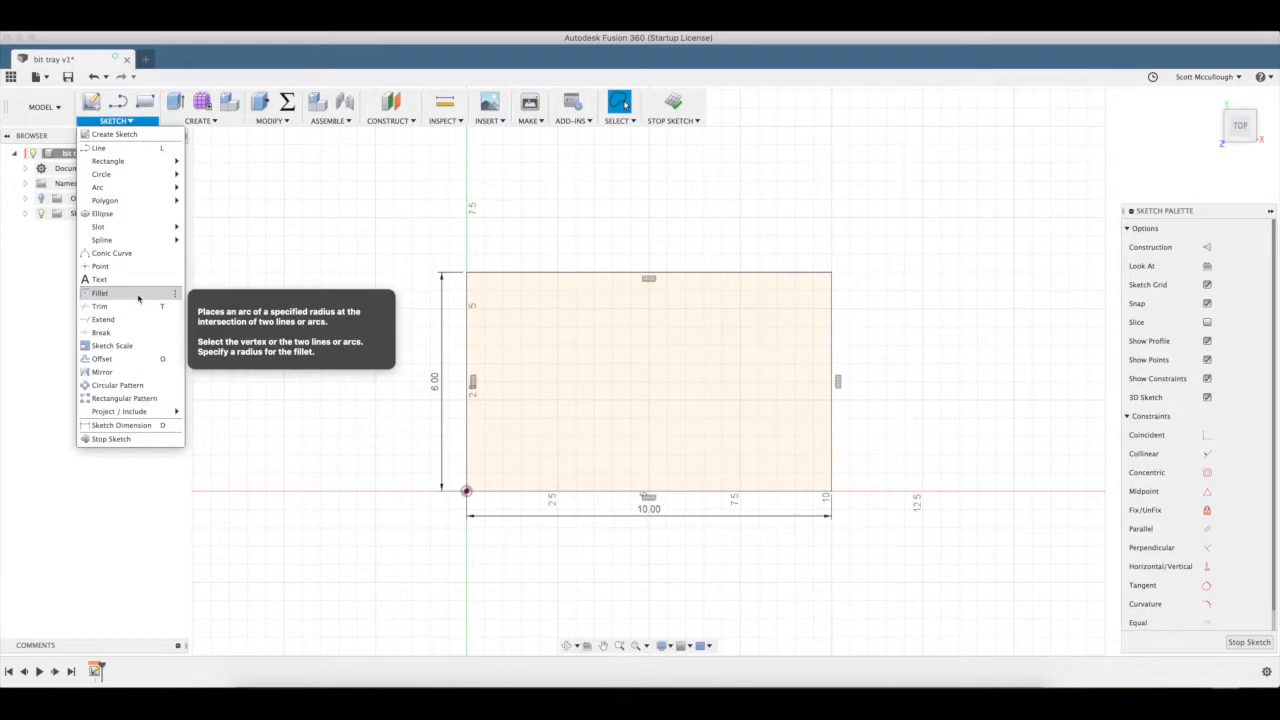
pyautogui.click(100, 292)
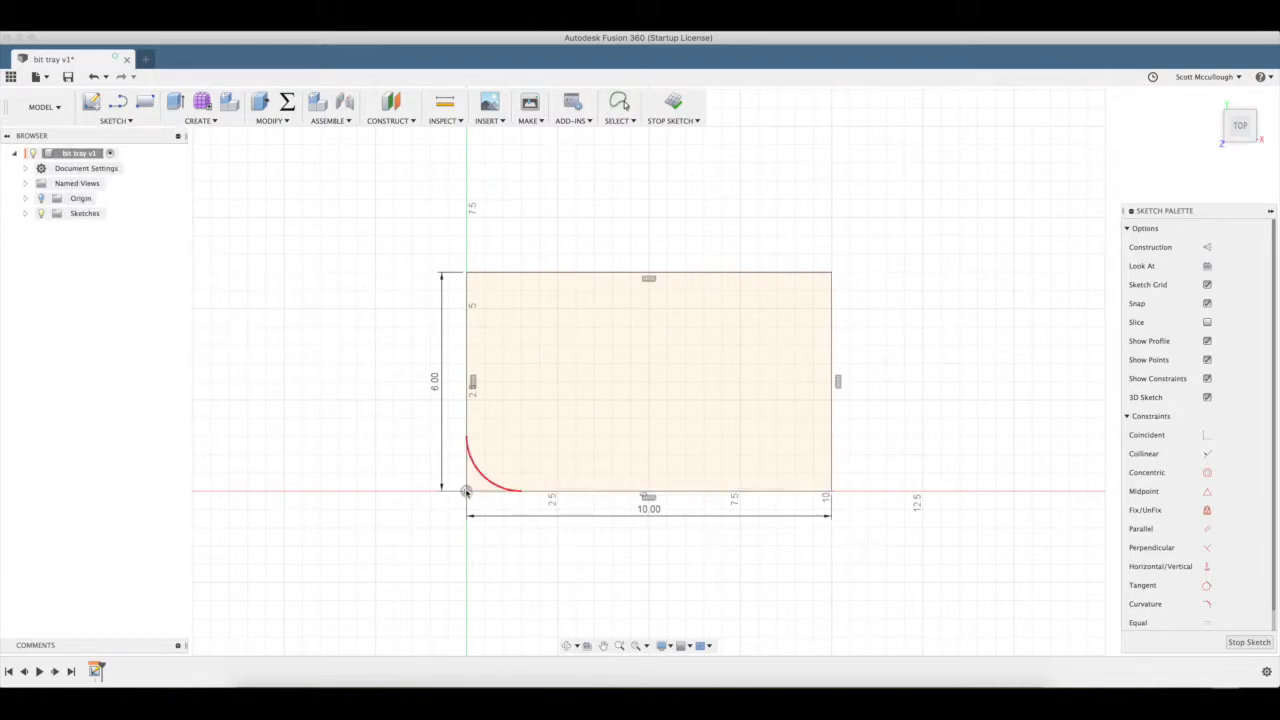
pyautogui.click(464, 490)
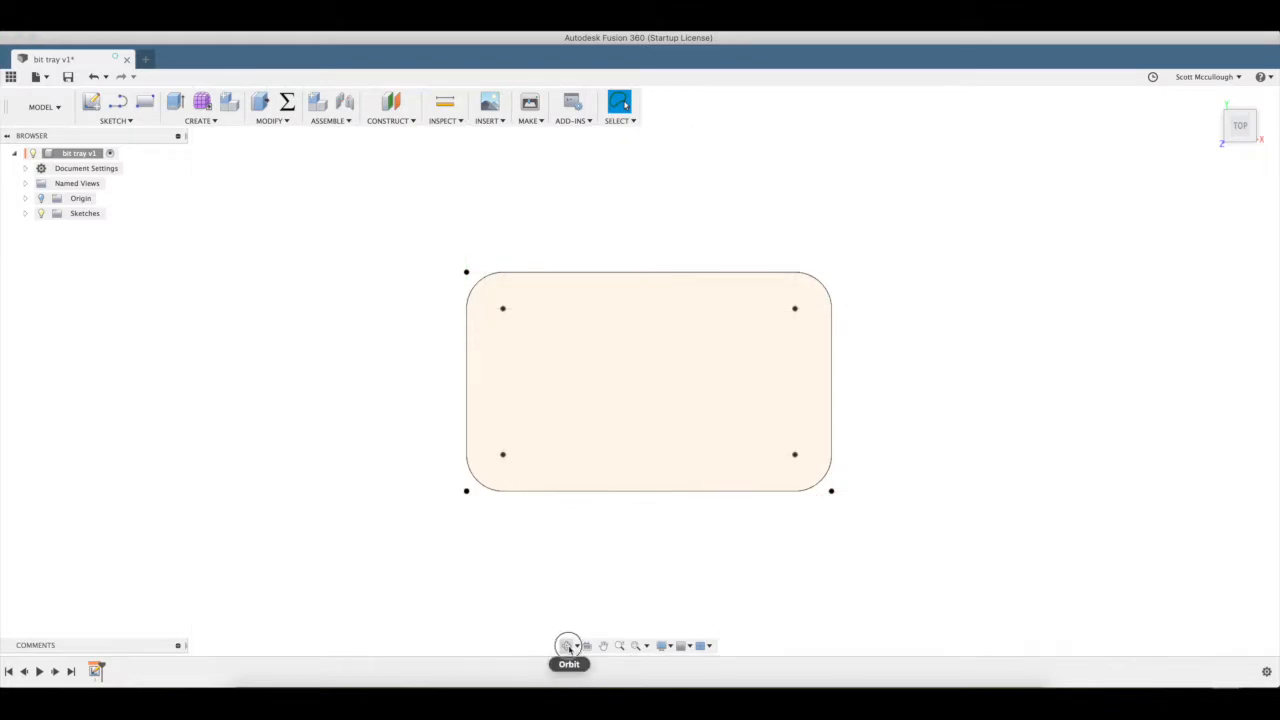
# Extrude the rounded profile 0.75 in into the solid tray body.
pyautogui.click(568, 646)
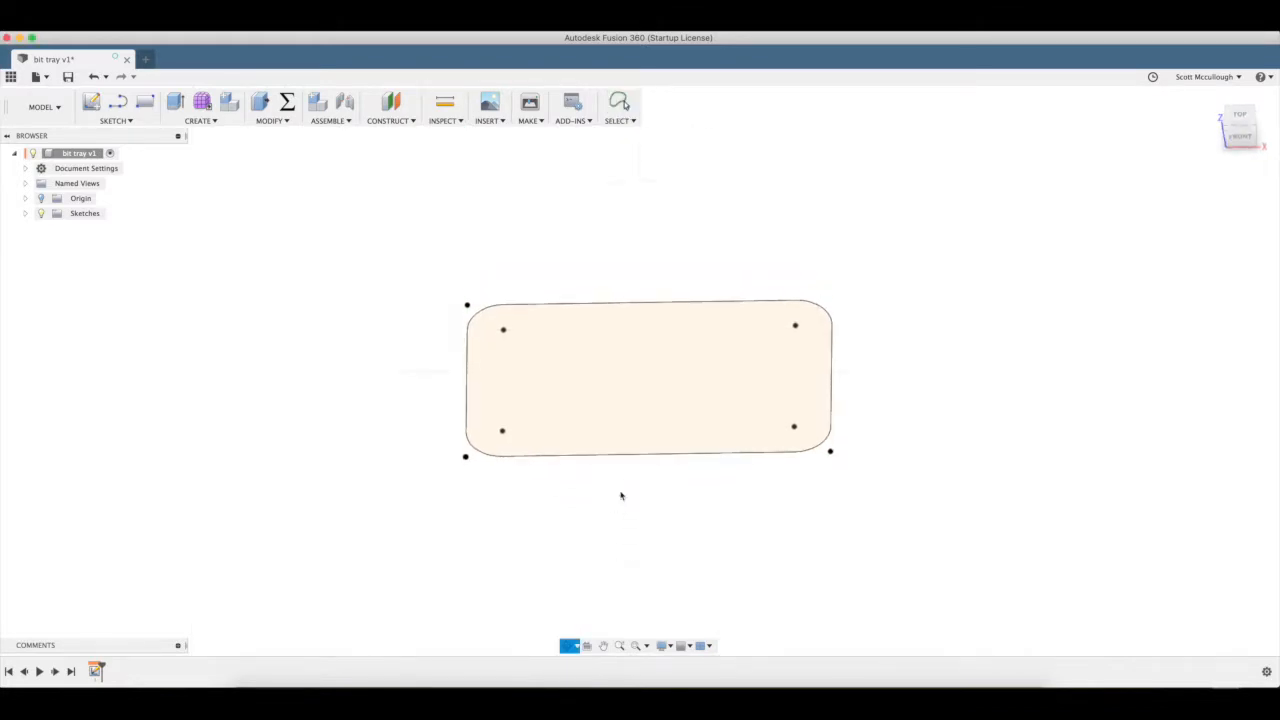
pyautogui.click(176, 100)
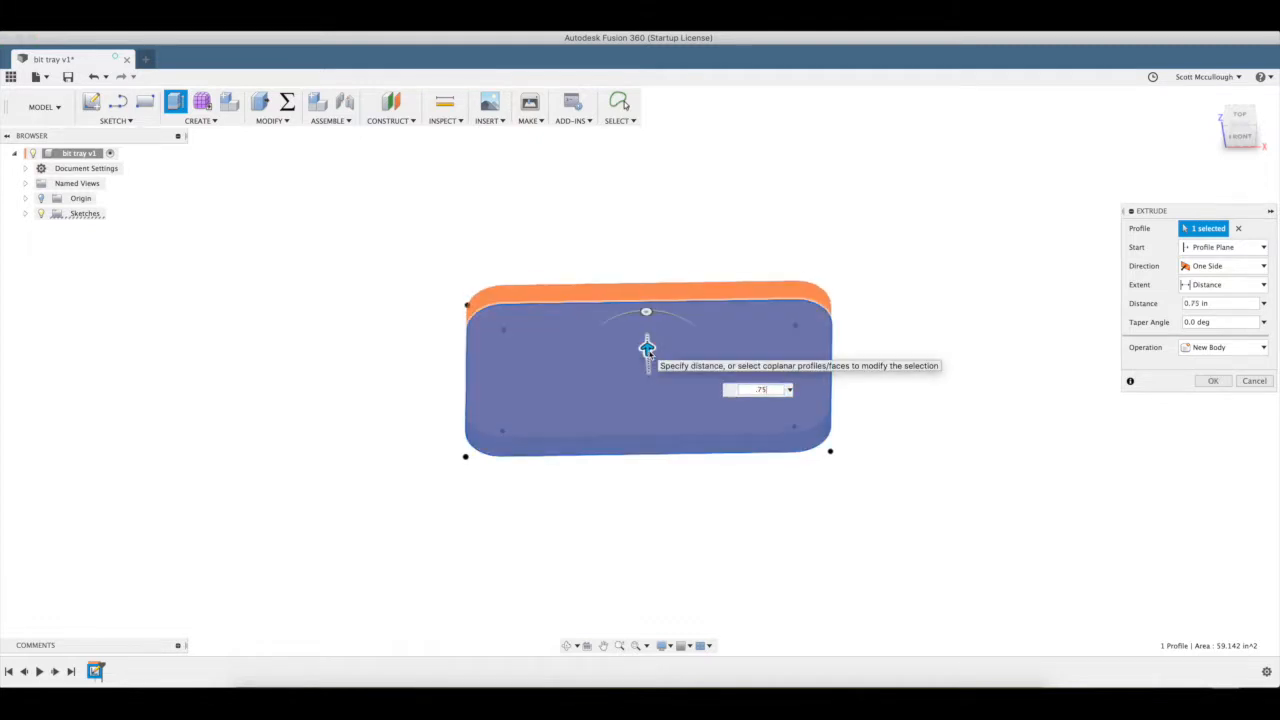
pyautogui.click(1212, 380)
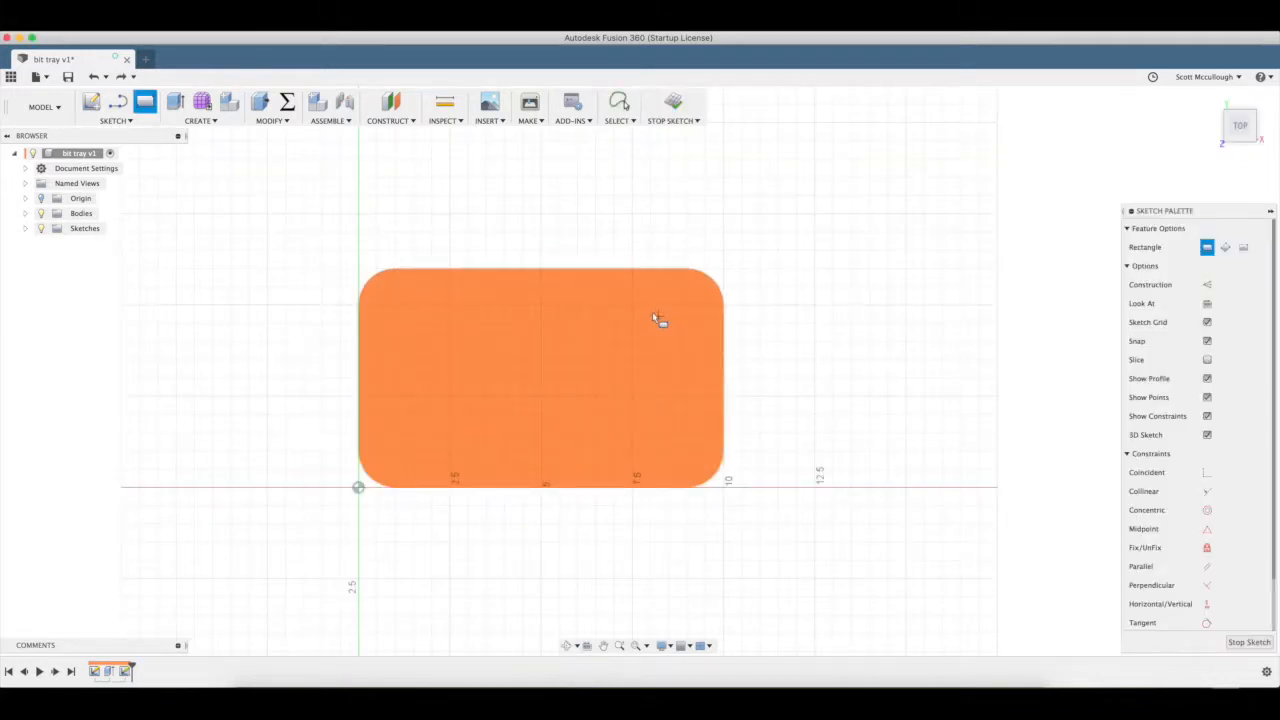
# Draw the pocket rectangle on the tray's top face.
pyautogui.click(584, 304)
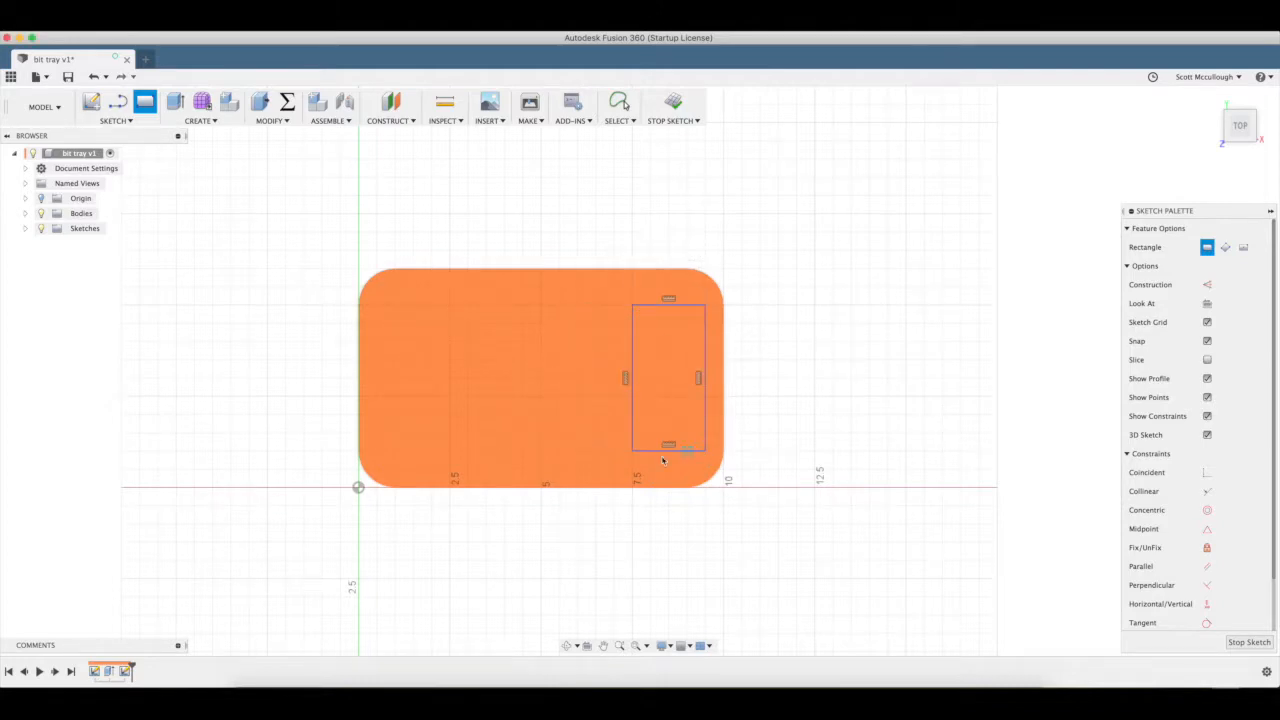
pyautogui.click(704, 450)
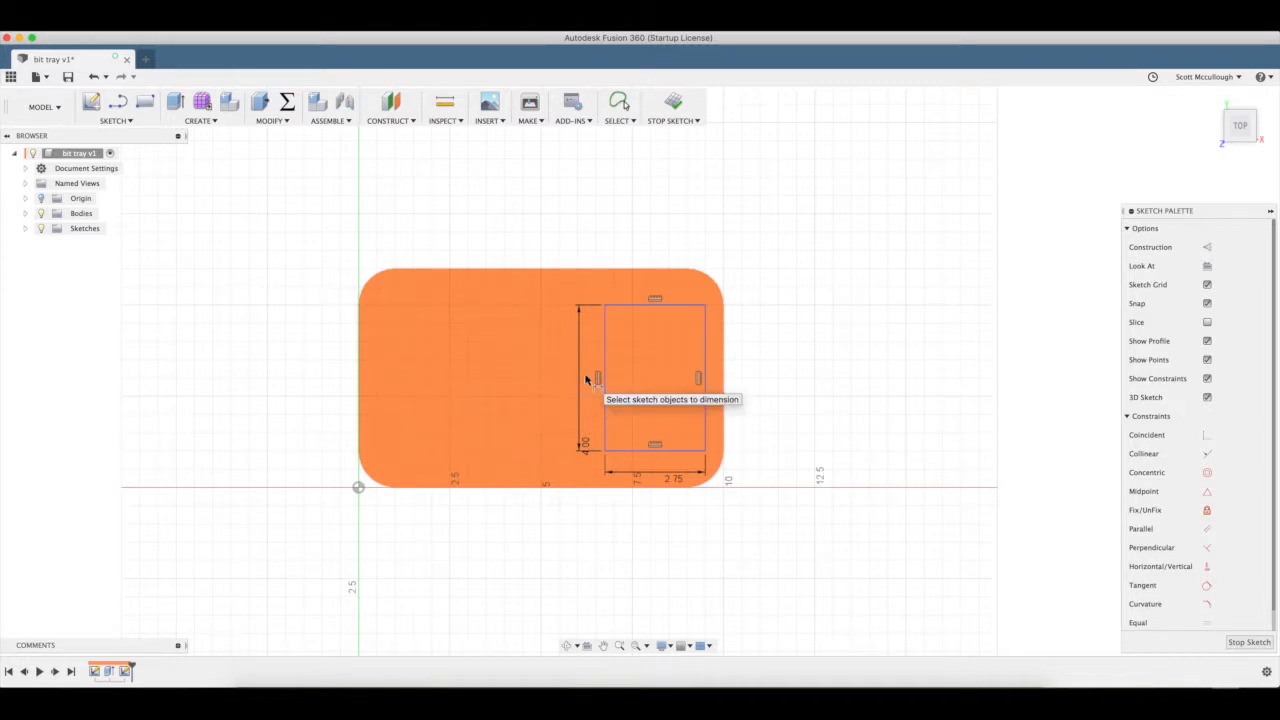
pyautogui.moveTo(704, 410)
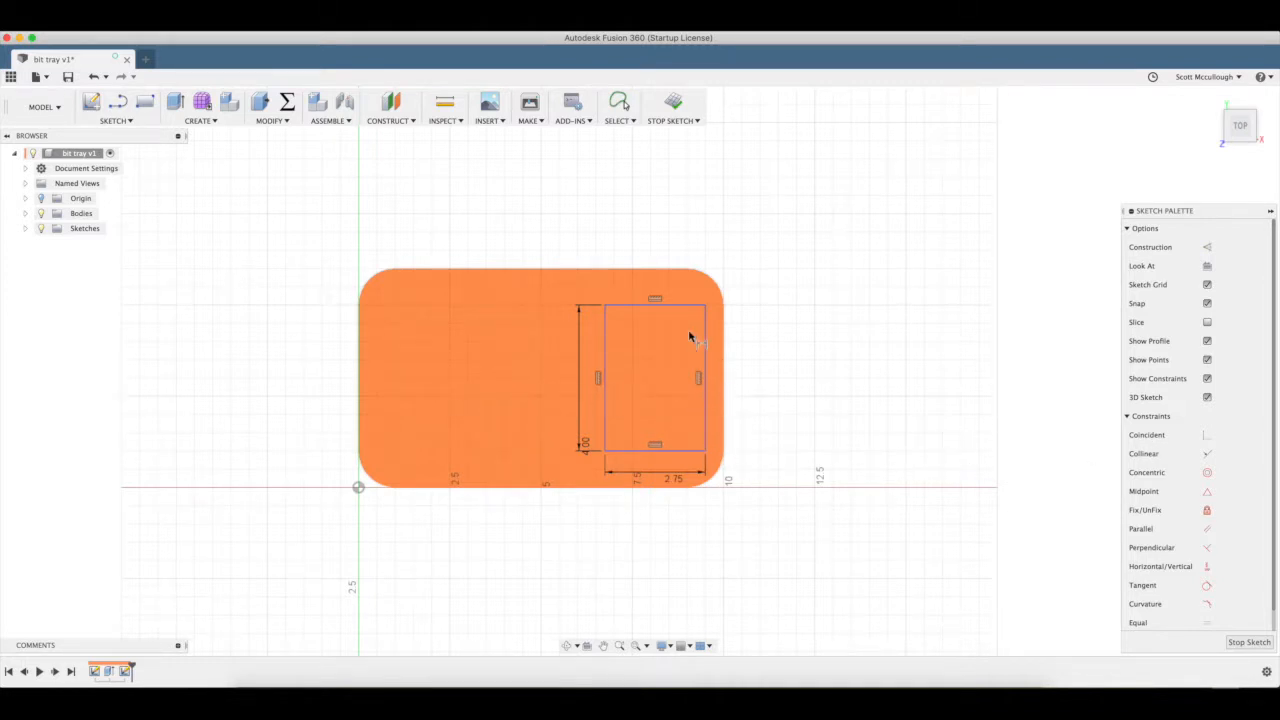
# Dimension the pocket 0.75 in from the tray's right edge and set its top-edge offset.
pyautogui.click(700, 390)
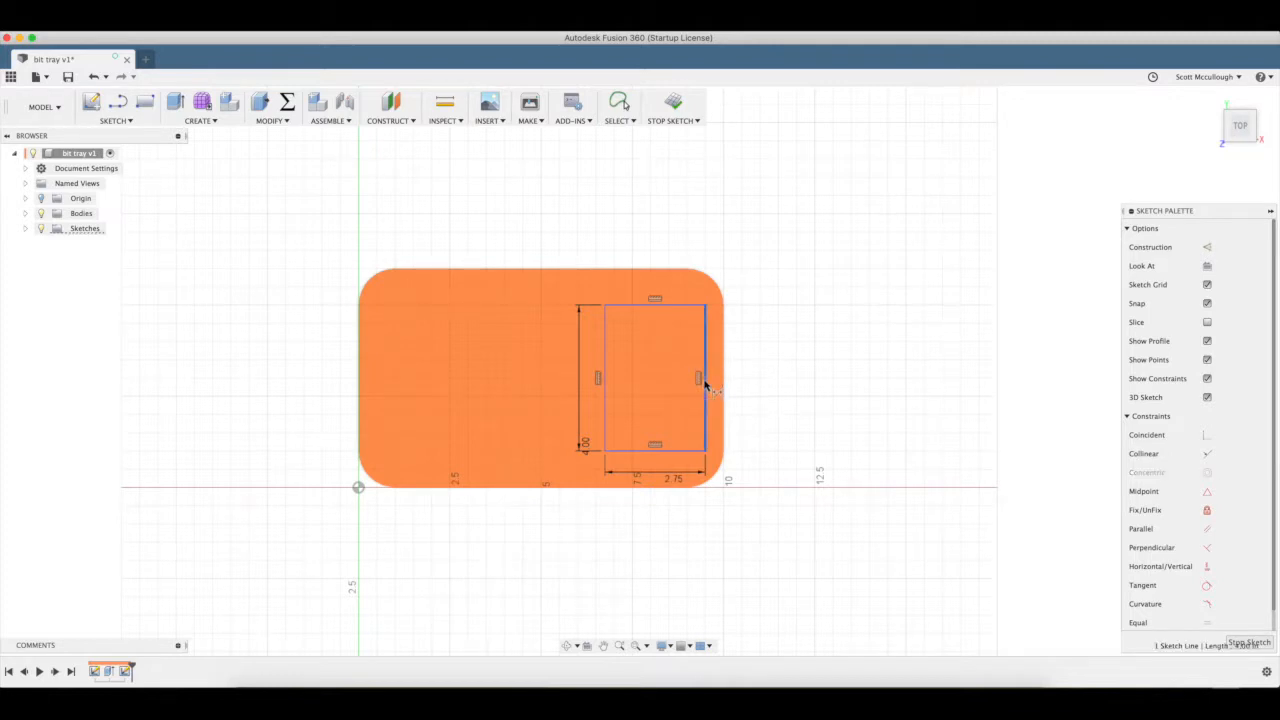
pyautogui.click(700, 378)
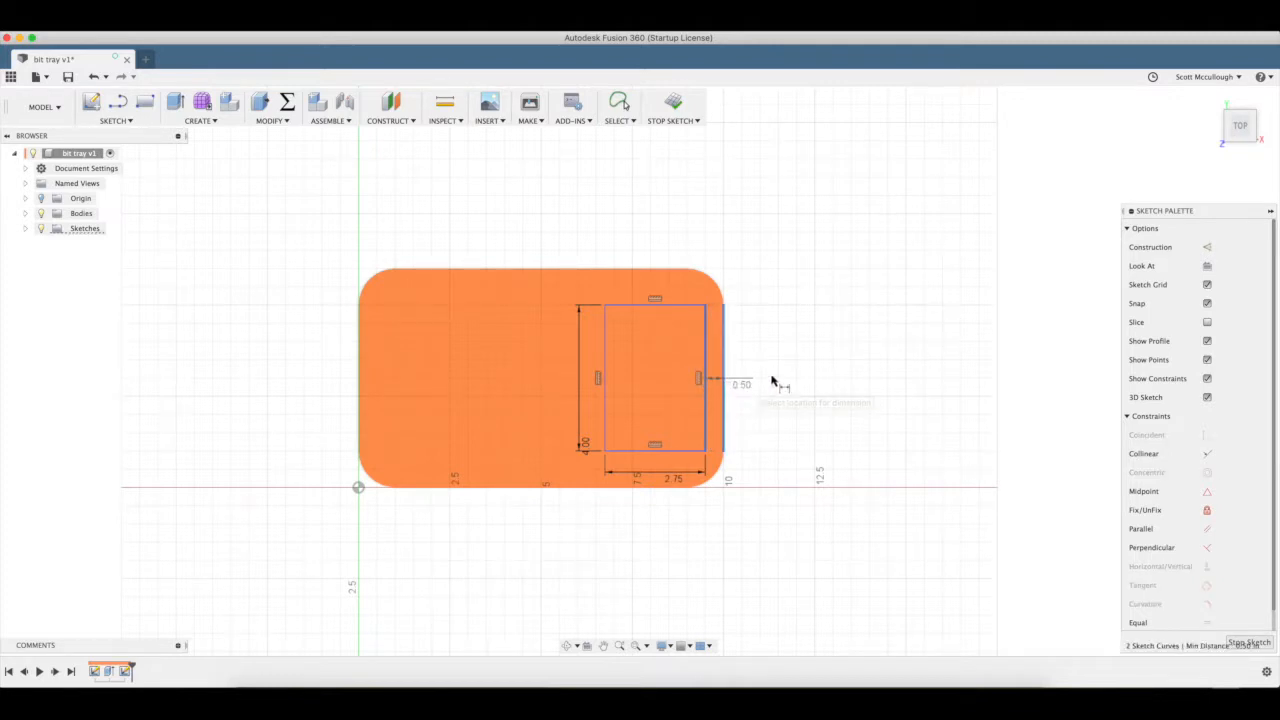
pyautogui.click(740, 384)
pyautogui.write('0.75')
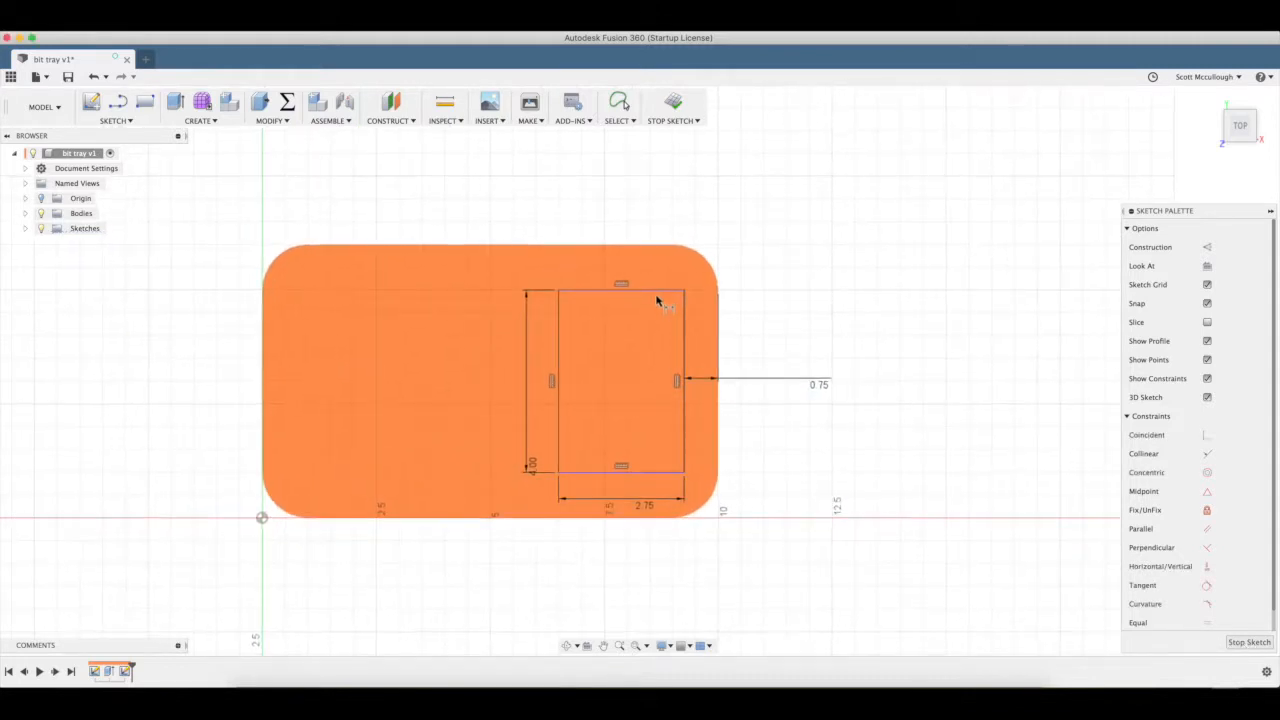
pyautogui.click(620, 290)
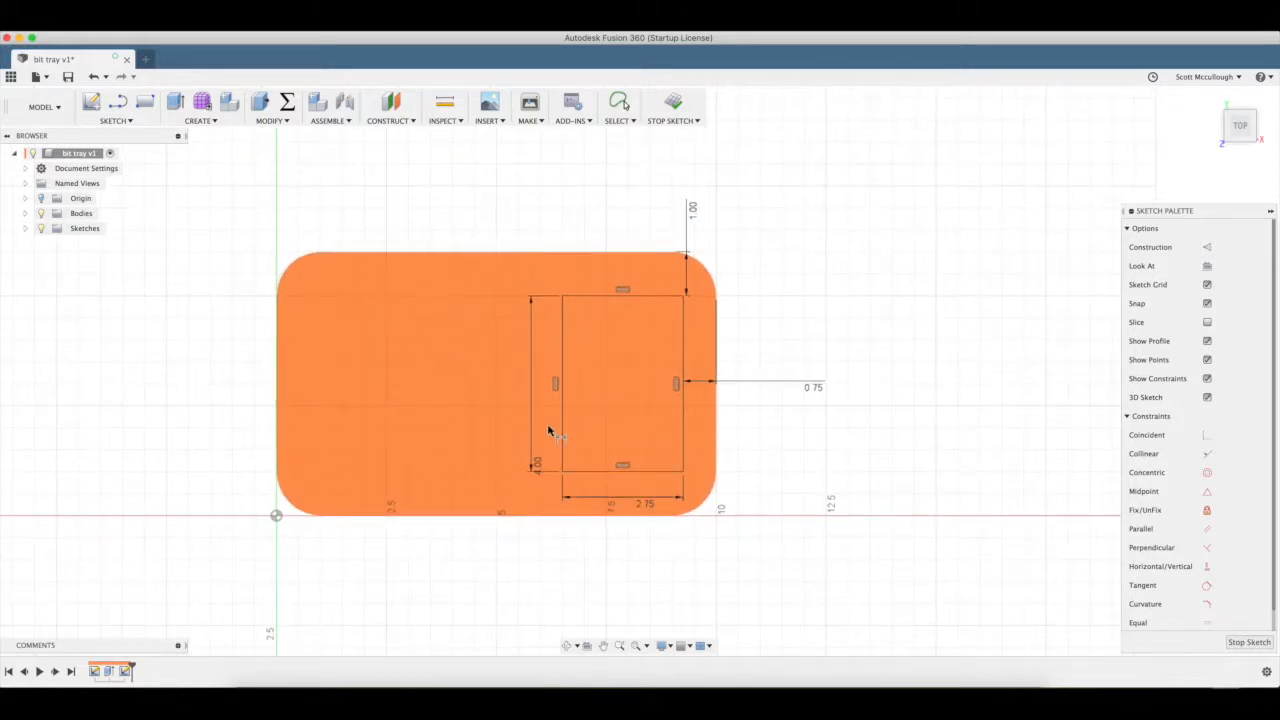
# Cut the pocket profile 0.375 in down into the tray and start a new sketch on top.
pyautogui.click(114, 122)
pyautogui.write('-.375')
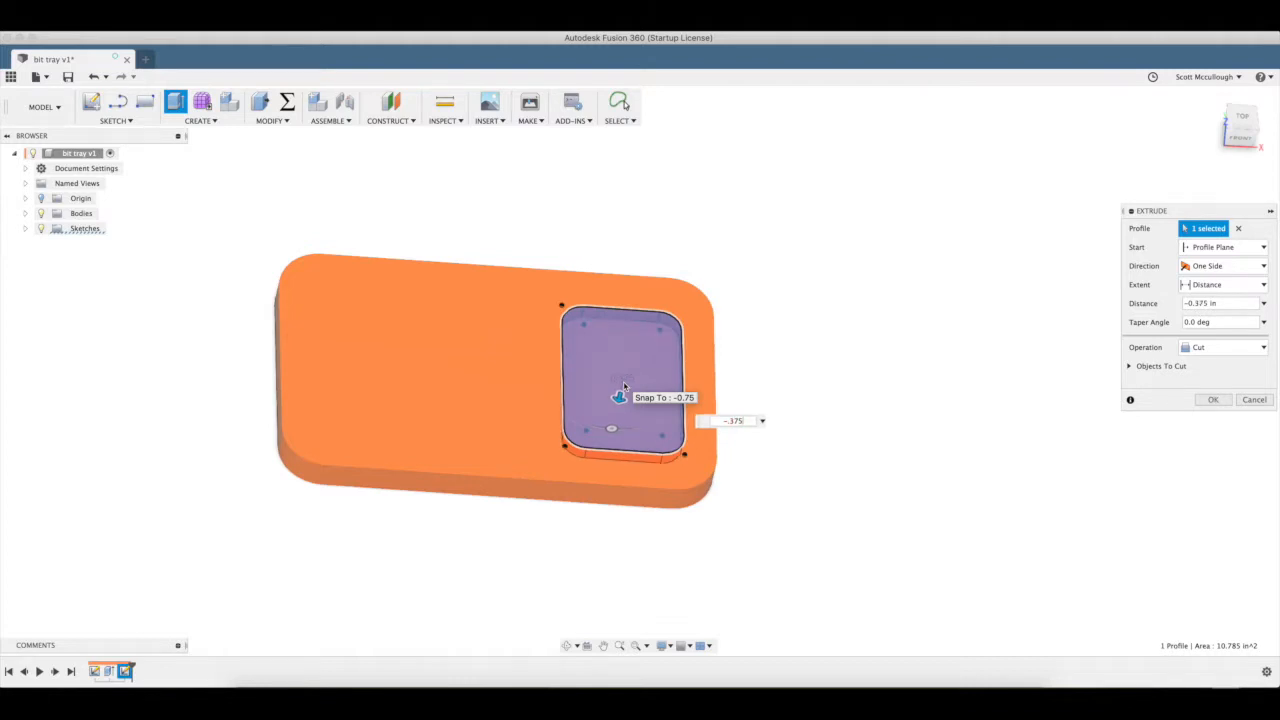
pyautogui.click(1212, 400)
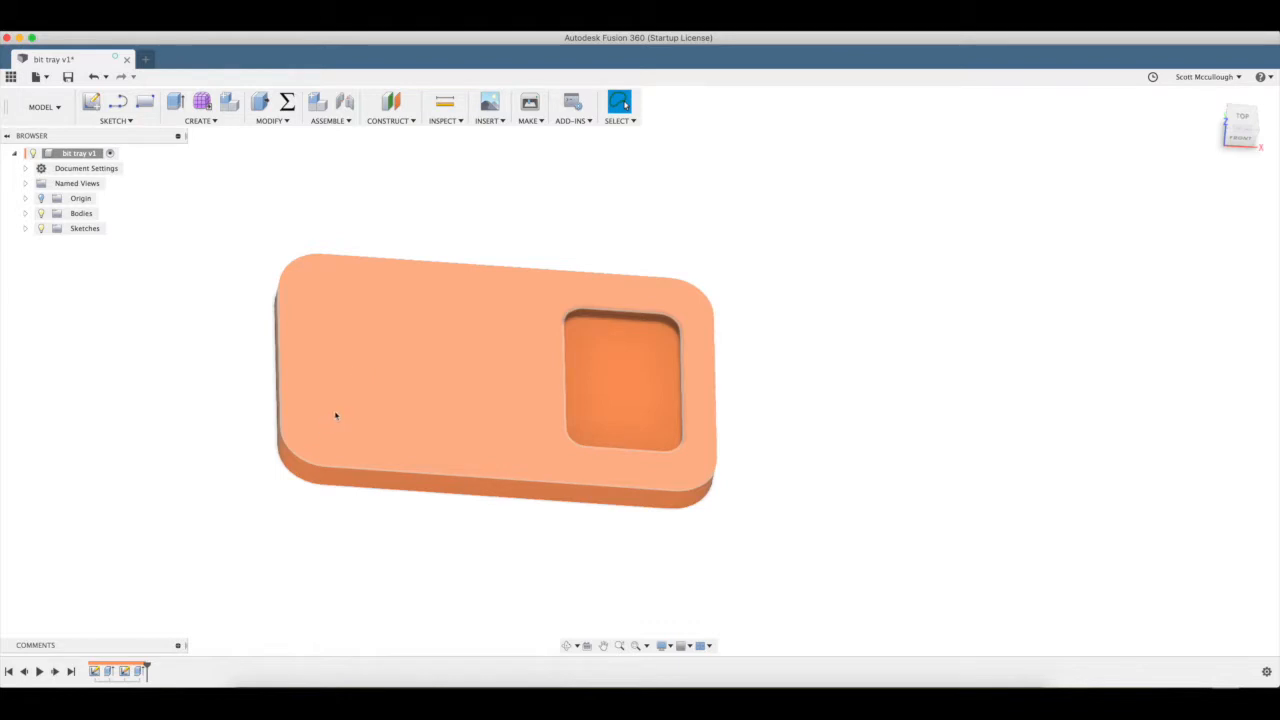
pyautogui.moveTo(336, 456)
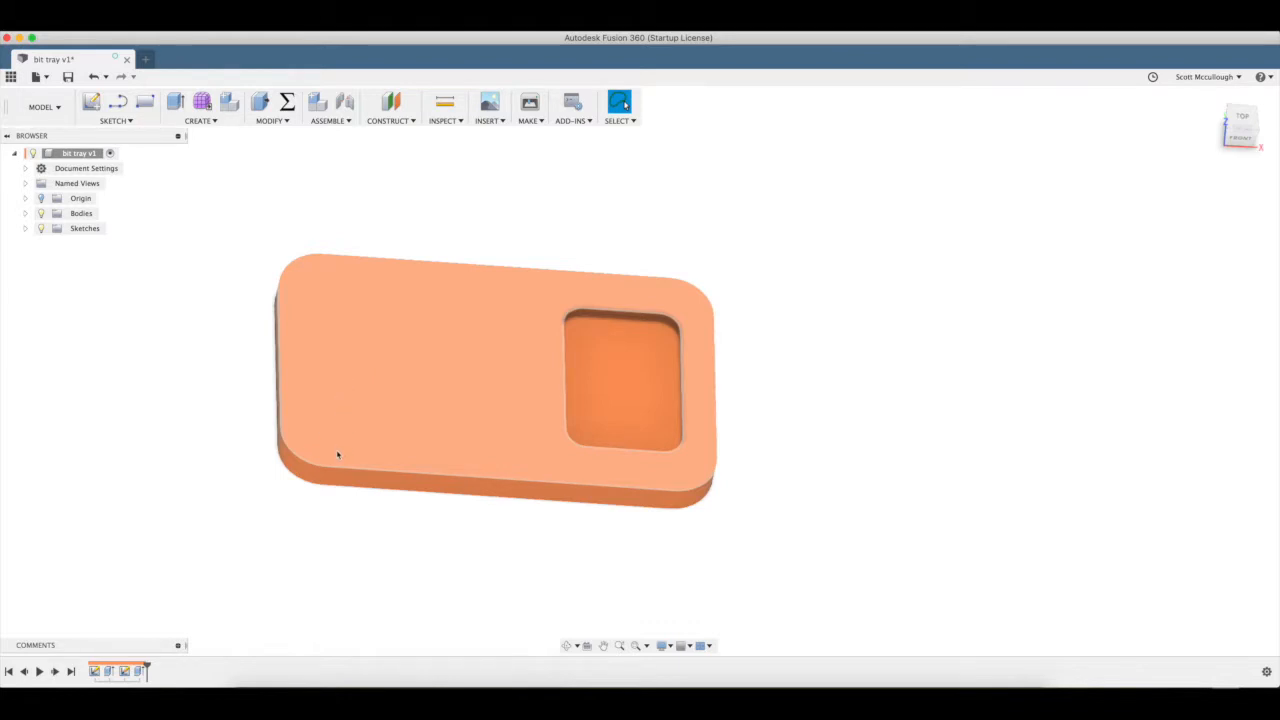
pyautogui.click(450, 380)
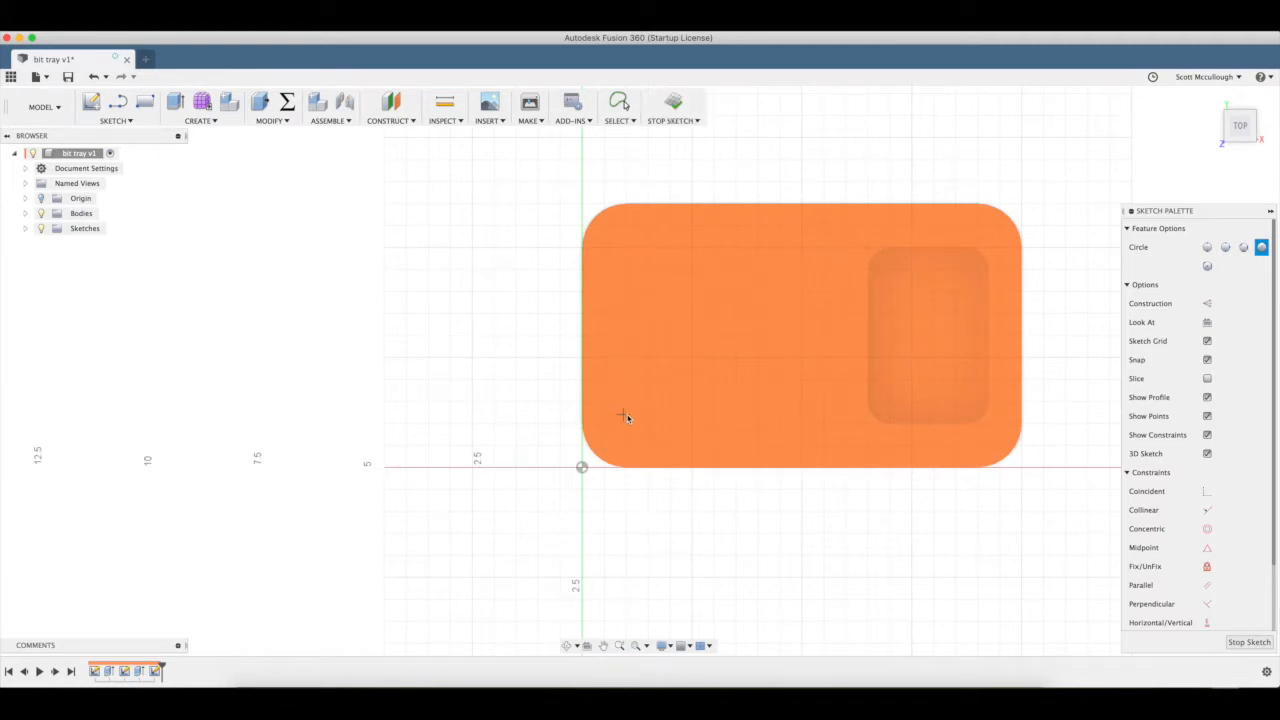
pyautogui.moveTo(628, 424)
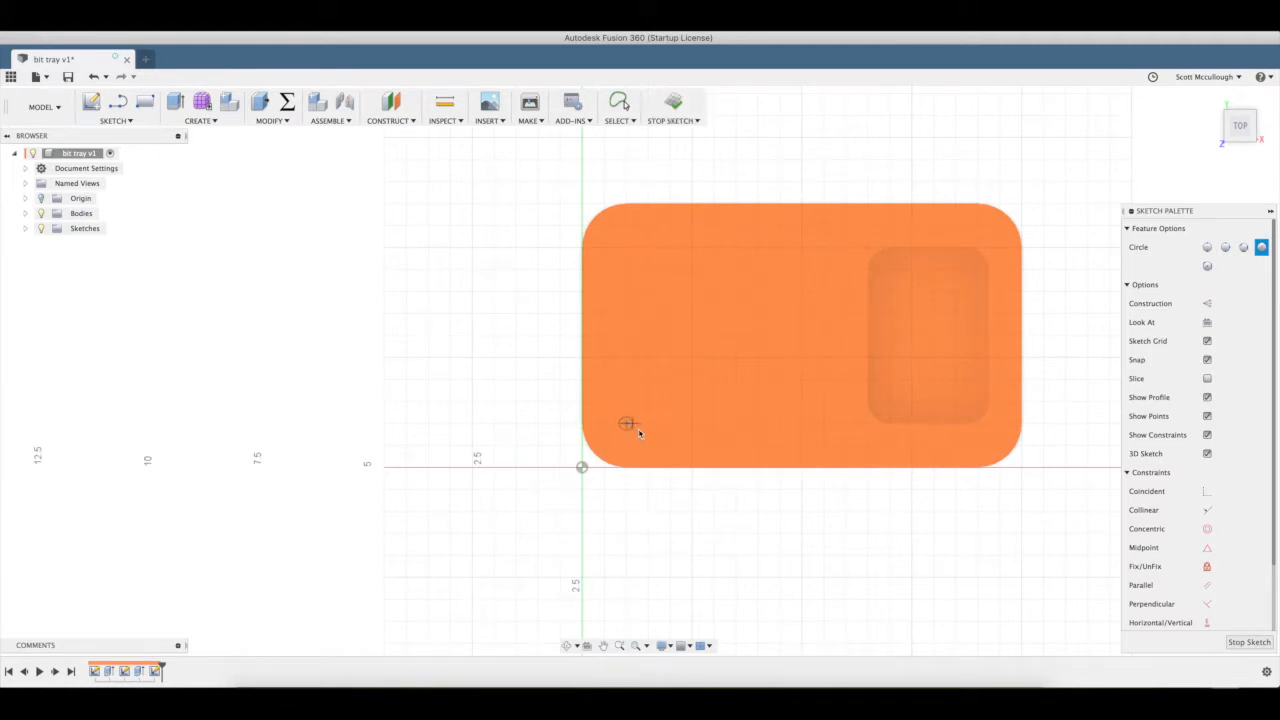
# Place the first 0.25 in bit-hole circle near the tray's lower-left corner.
pyautogui.click(626, 424)
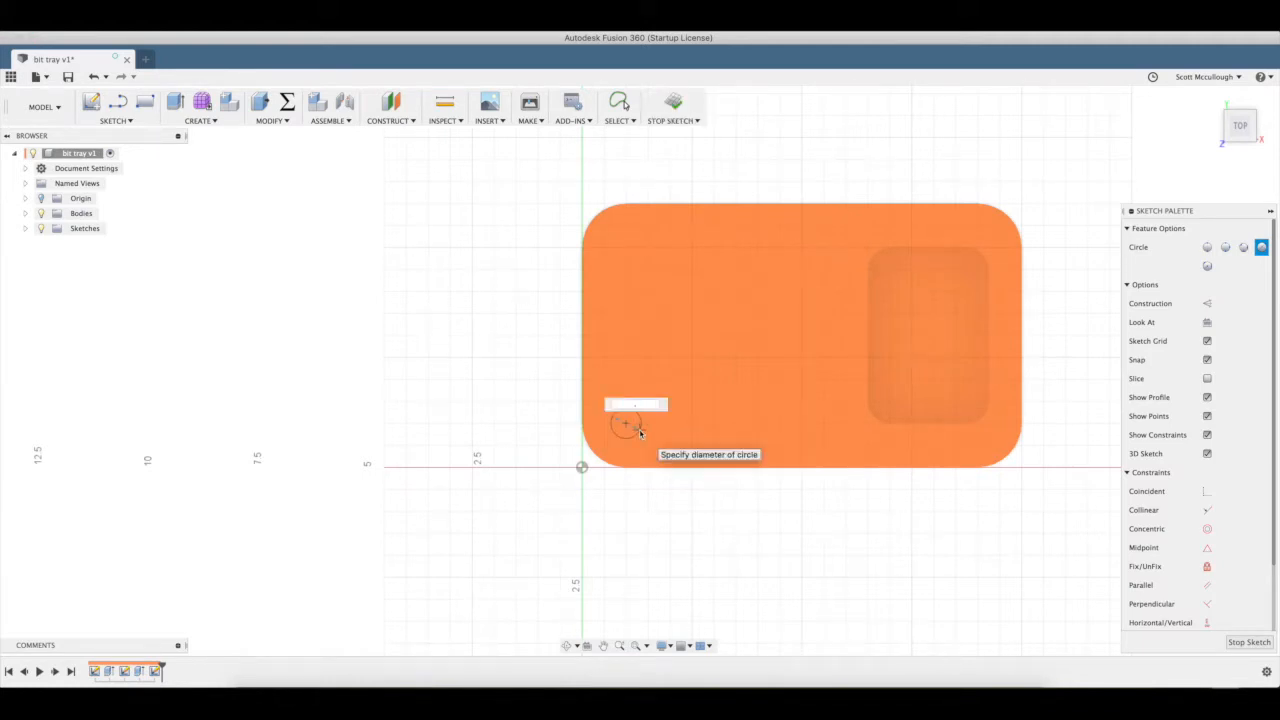
pyautogui.write('.25')
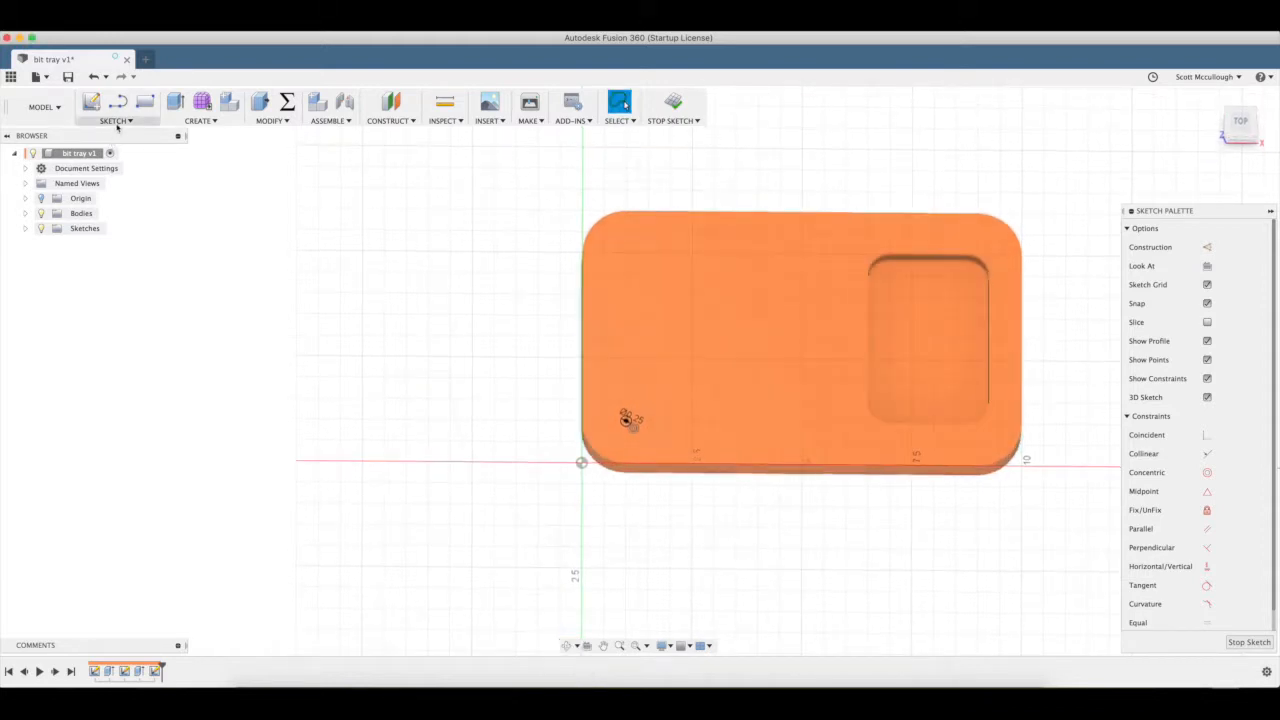
# Rectangular-pattern the circle into an 8×8 grid across the tray's left area.
pyautogui.click(114, 120)
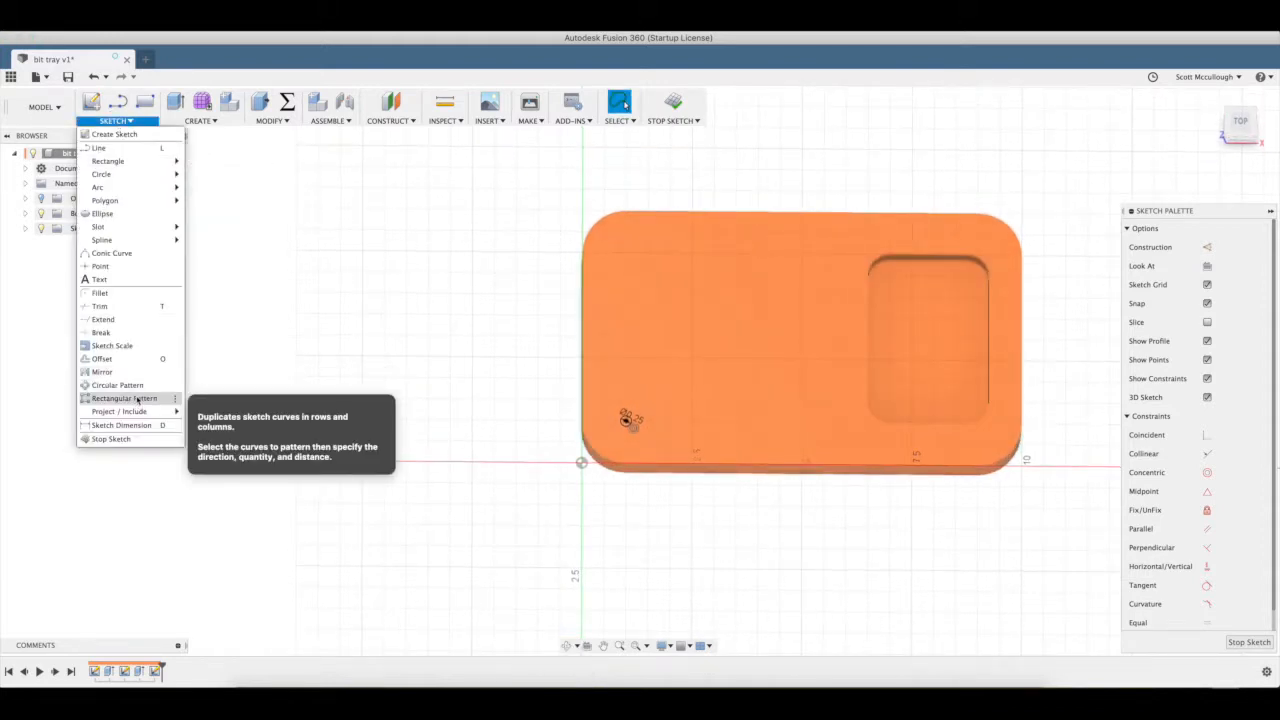
pyautogui.click(124, 398)
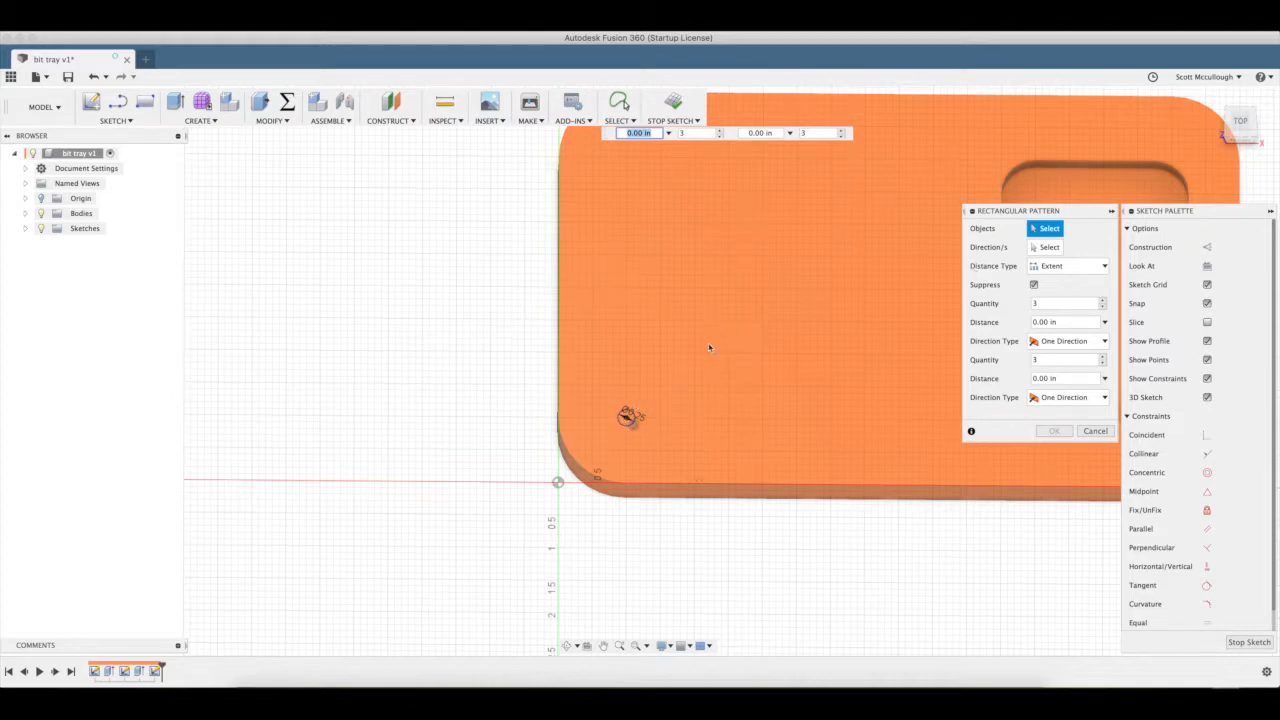
pyautogui.moveTo(624, 424)
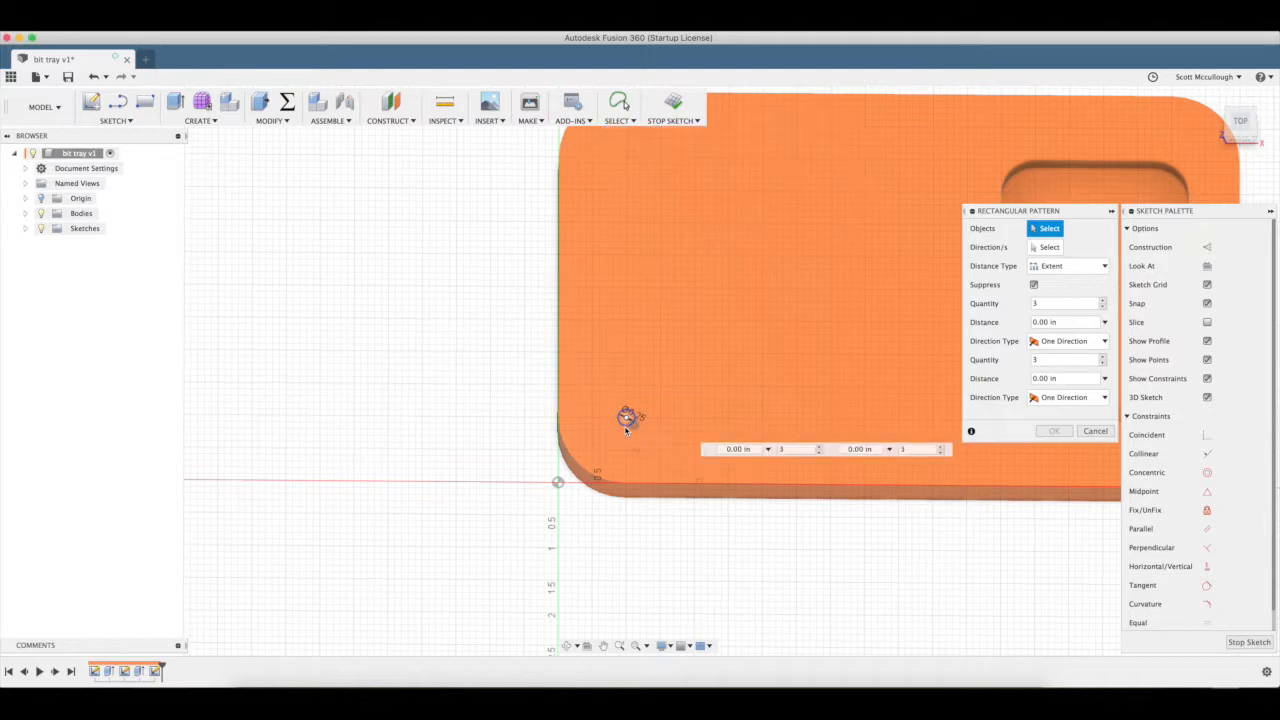
pyautogui.click(628, 400)
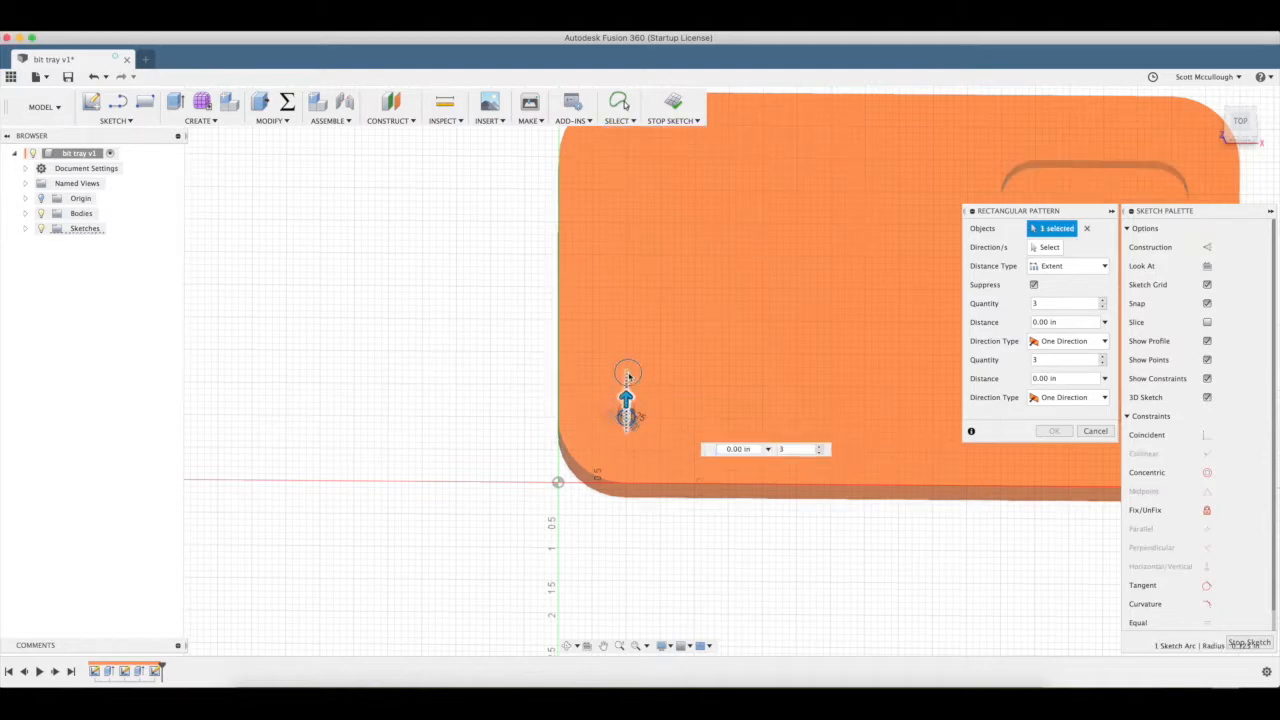
pyautogui.moveTo(624, 404); pyautogui.dragTo(624, 262)
pyautogui.write('8')
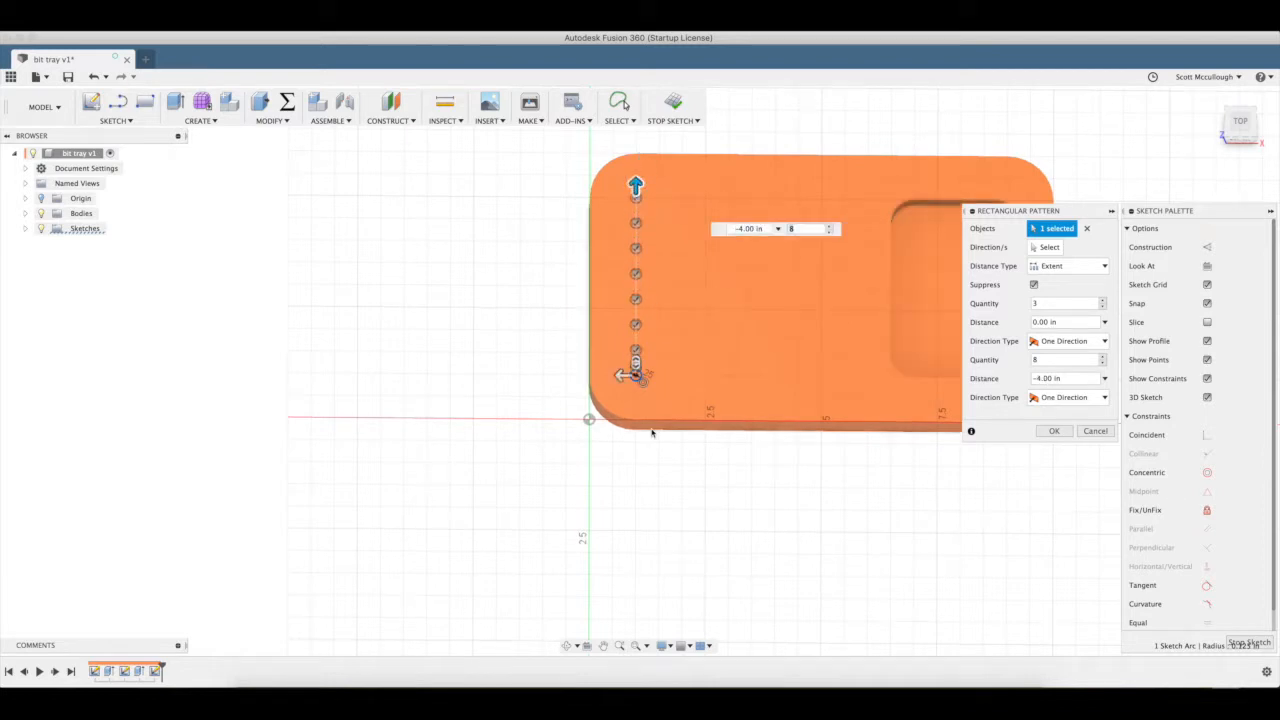
pyautogui.moveTo(636, 376); pyautogui.dragTo(810, 376)
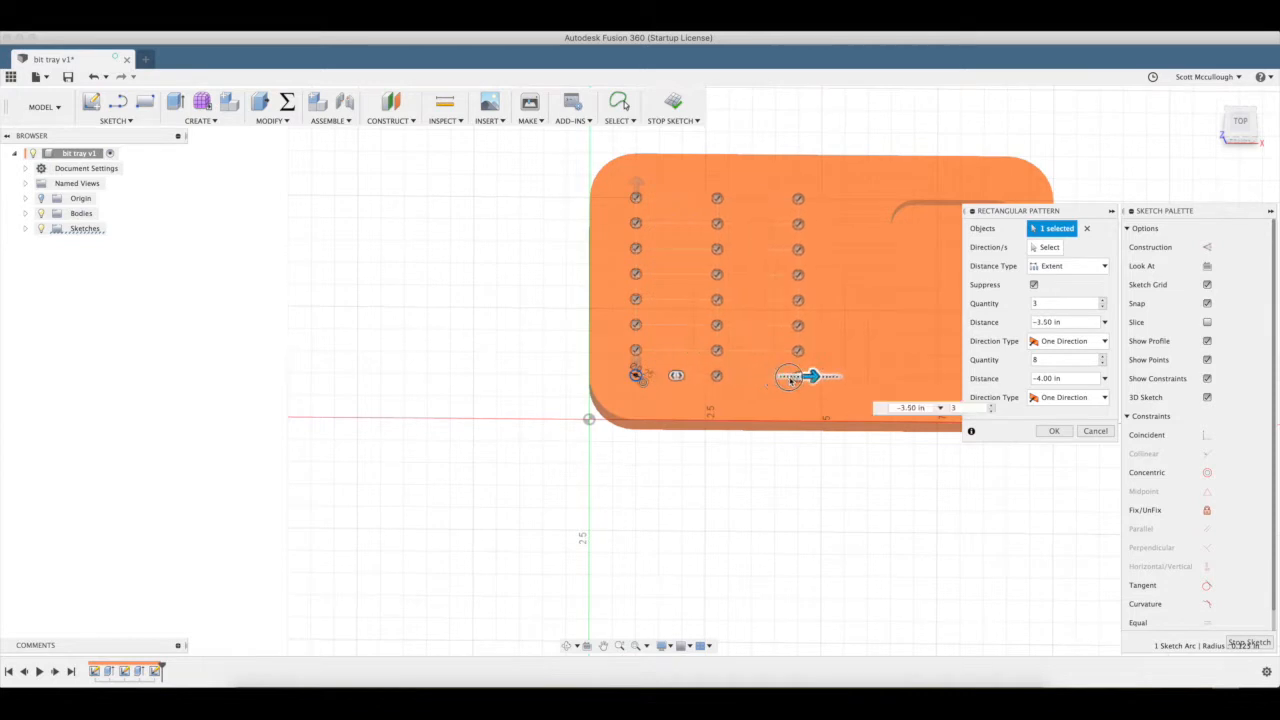
pyautogui.moveTo(810, 376); pyautogui.dragTo(856, 376)
pyautogui.write('8')
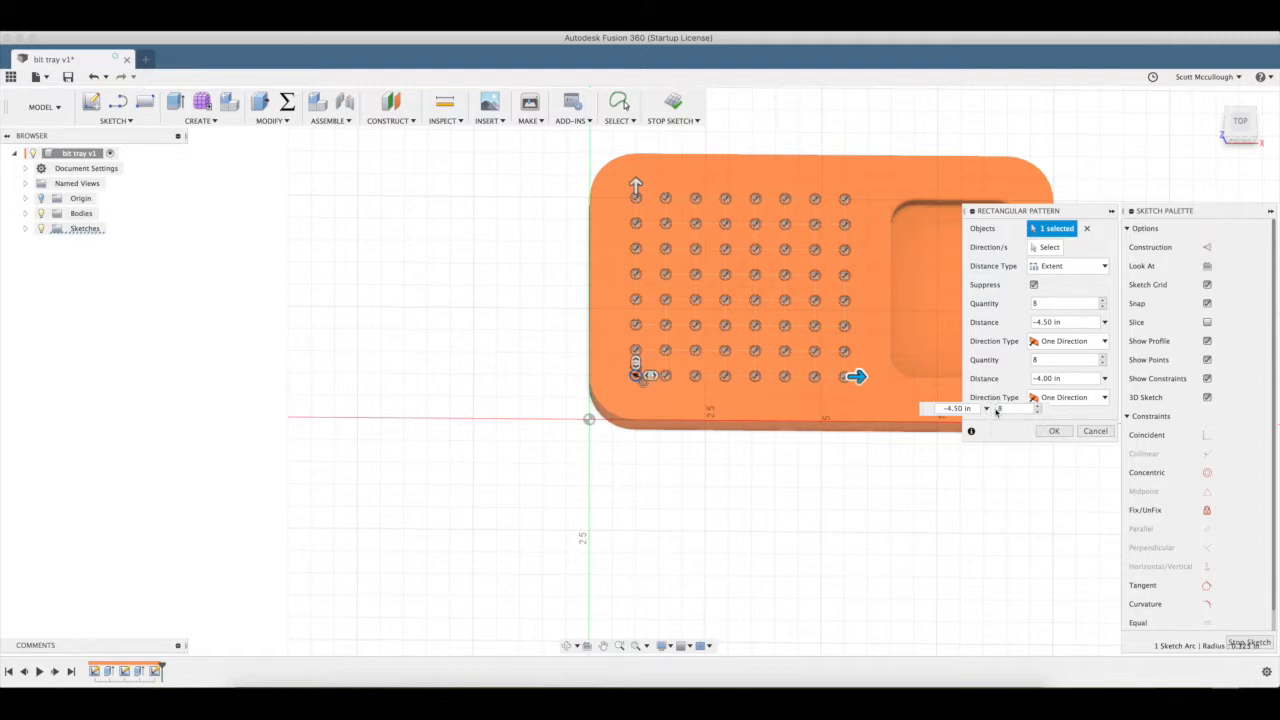
pyautogui.click(1052, 430)
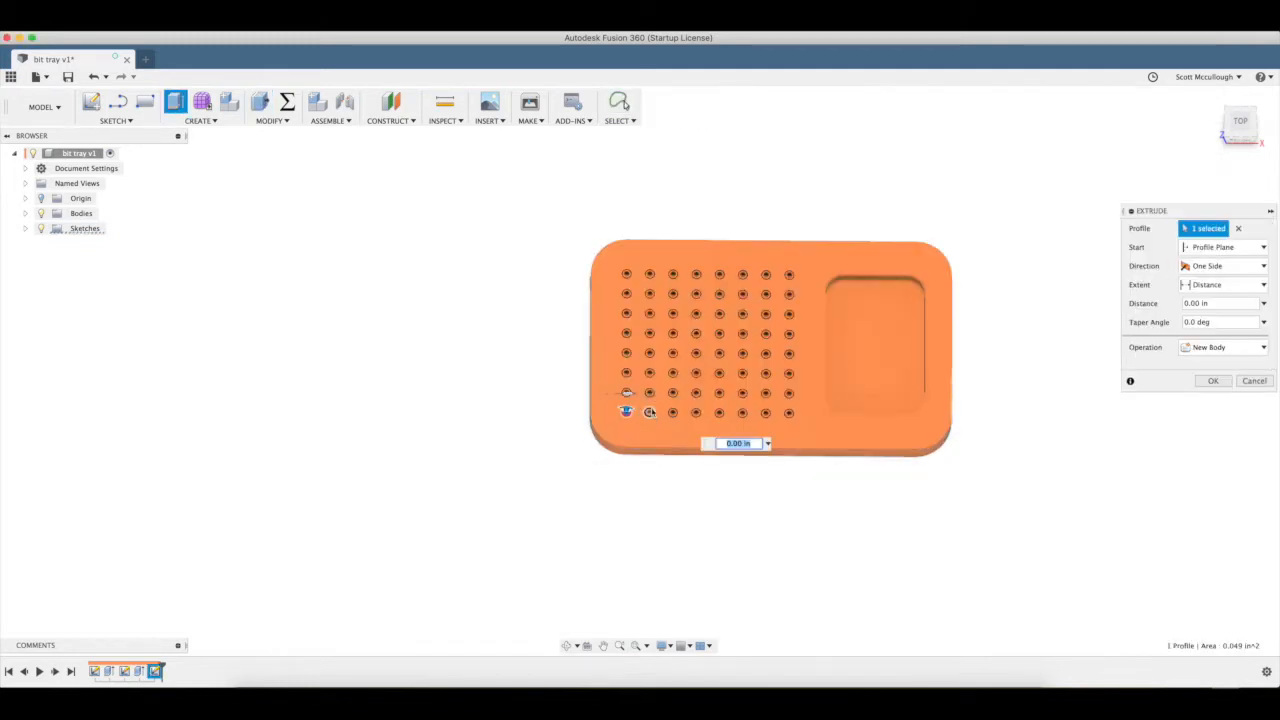
# Select all 64 circle profiles and extrude-cut them down into the tray as bit holes.
pyautogui.click(872, 348)
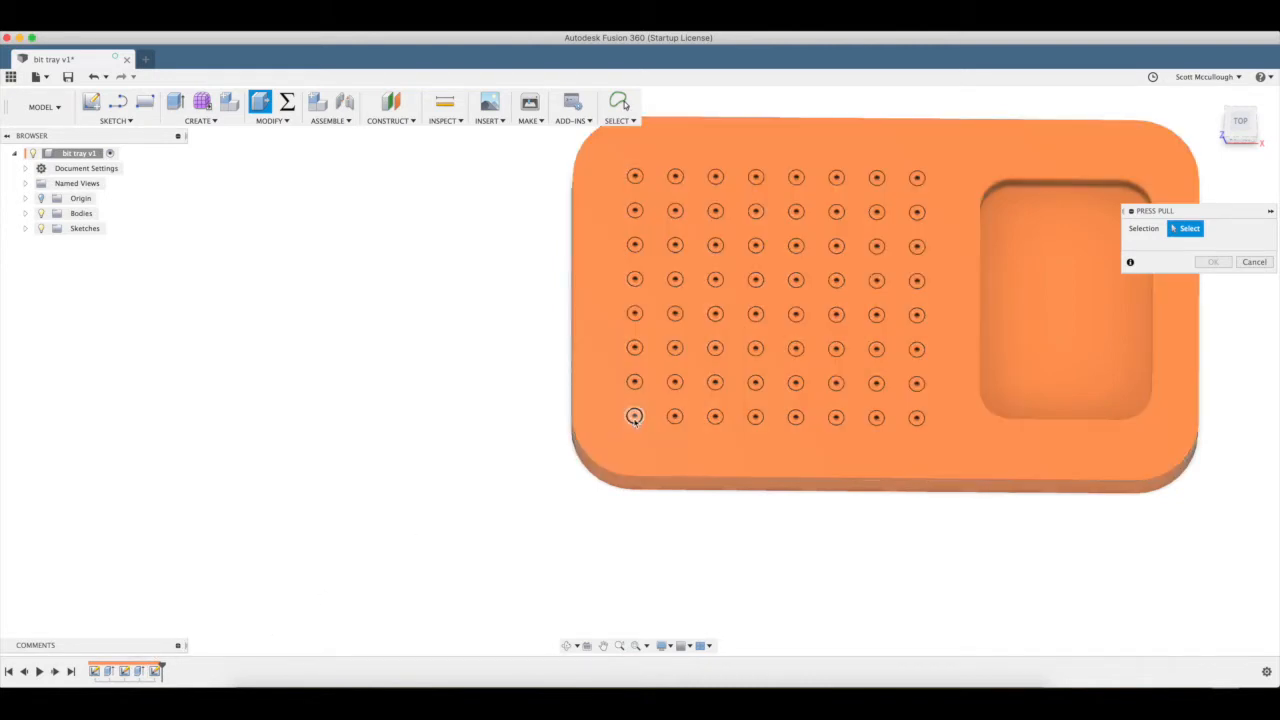
pyautogui.click(634, 416)
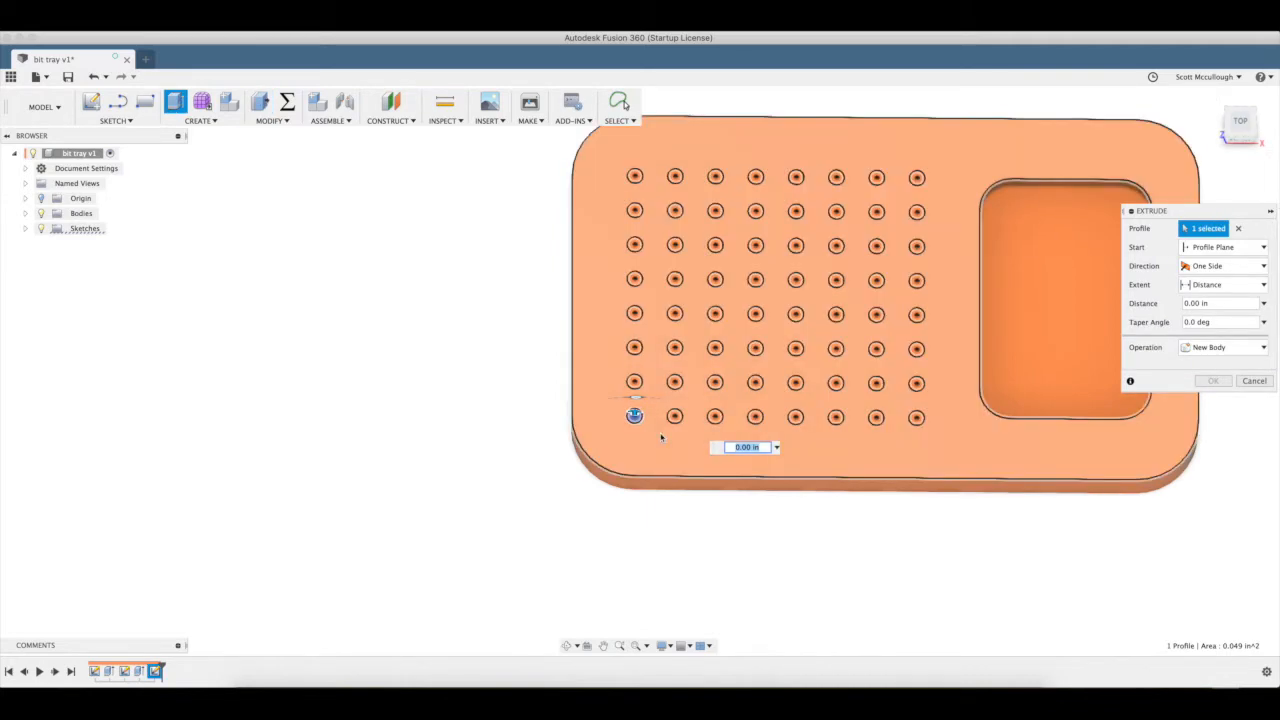
pyautogui.click(676, 244)
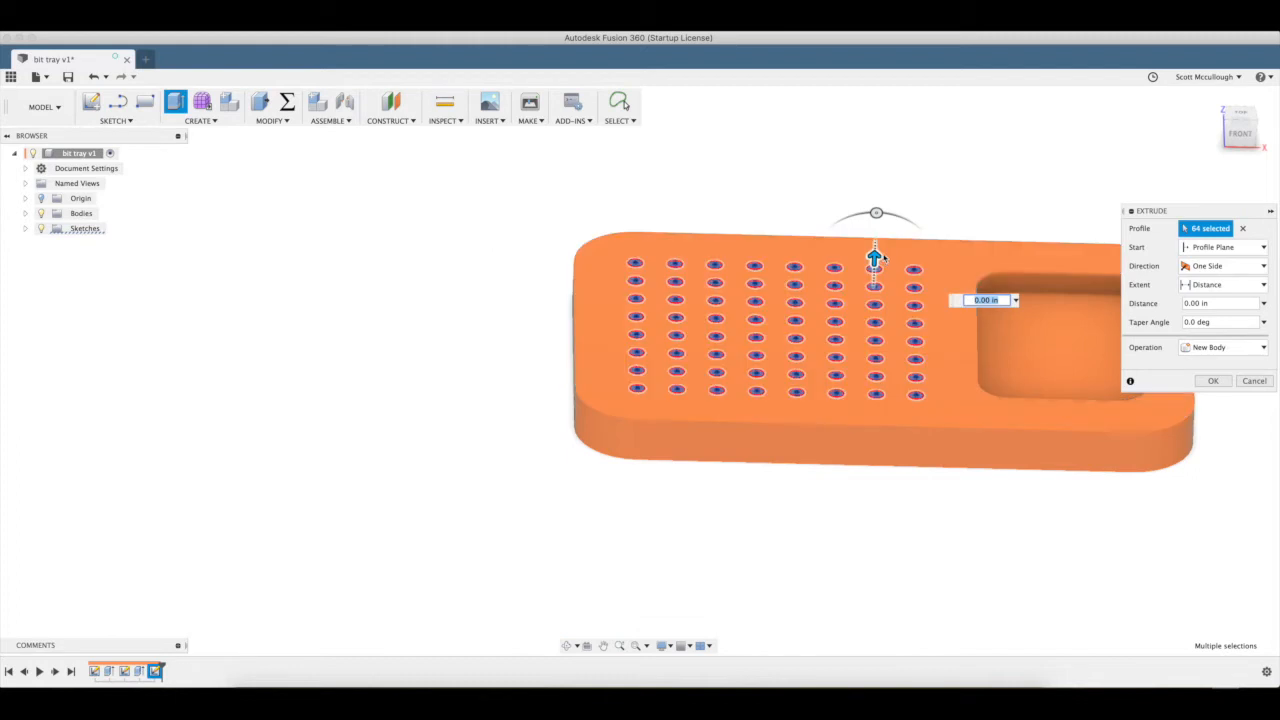
pyautogui.moveTo(874, 256); pyautogui.dragTo(874, 290)
pyautogui.write('-.5')
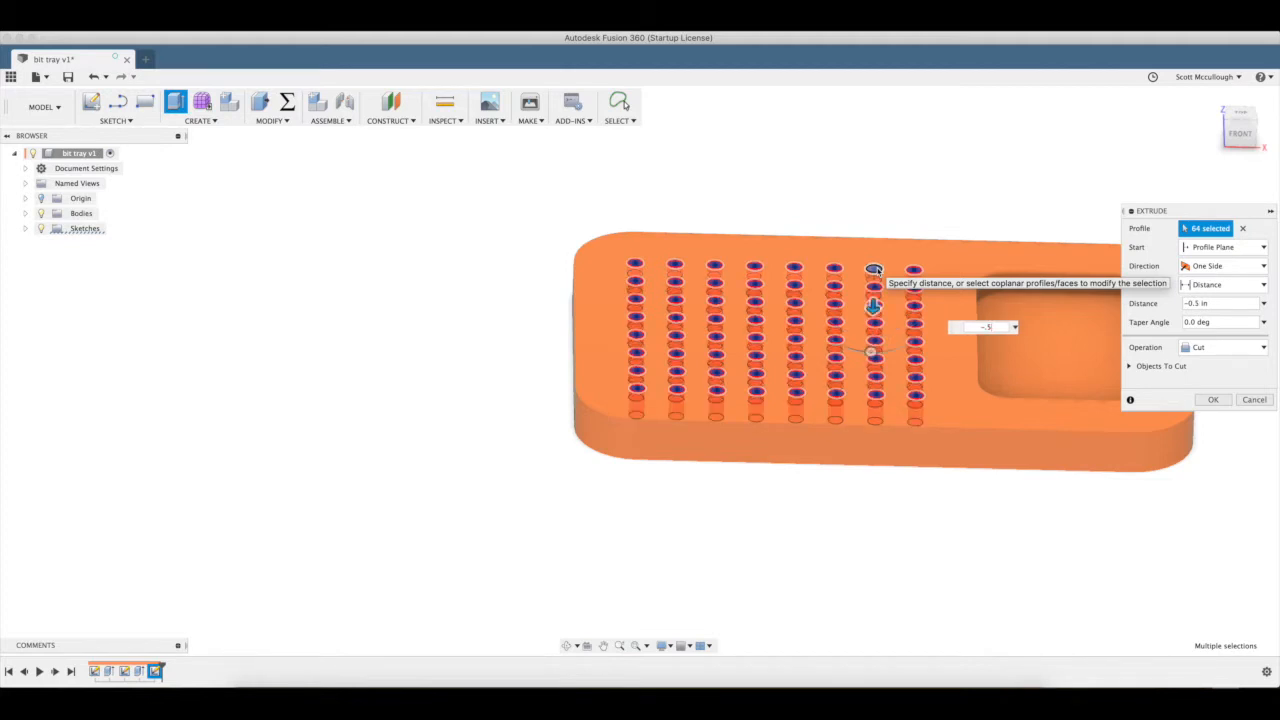
pyautogui.click(1212, 400)
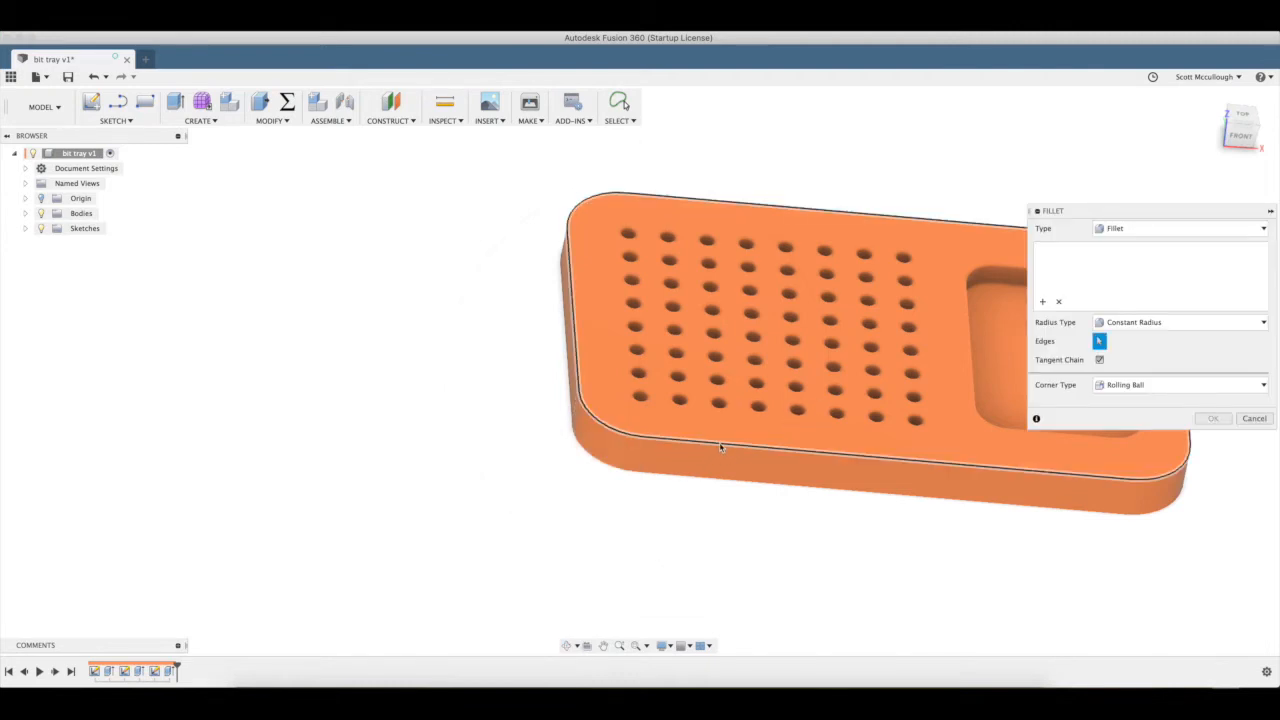
# Fillet the tray's outer top edges at 0.25 in.
pyautogui.click(720, 444)
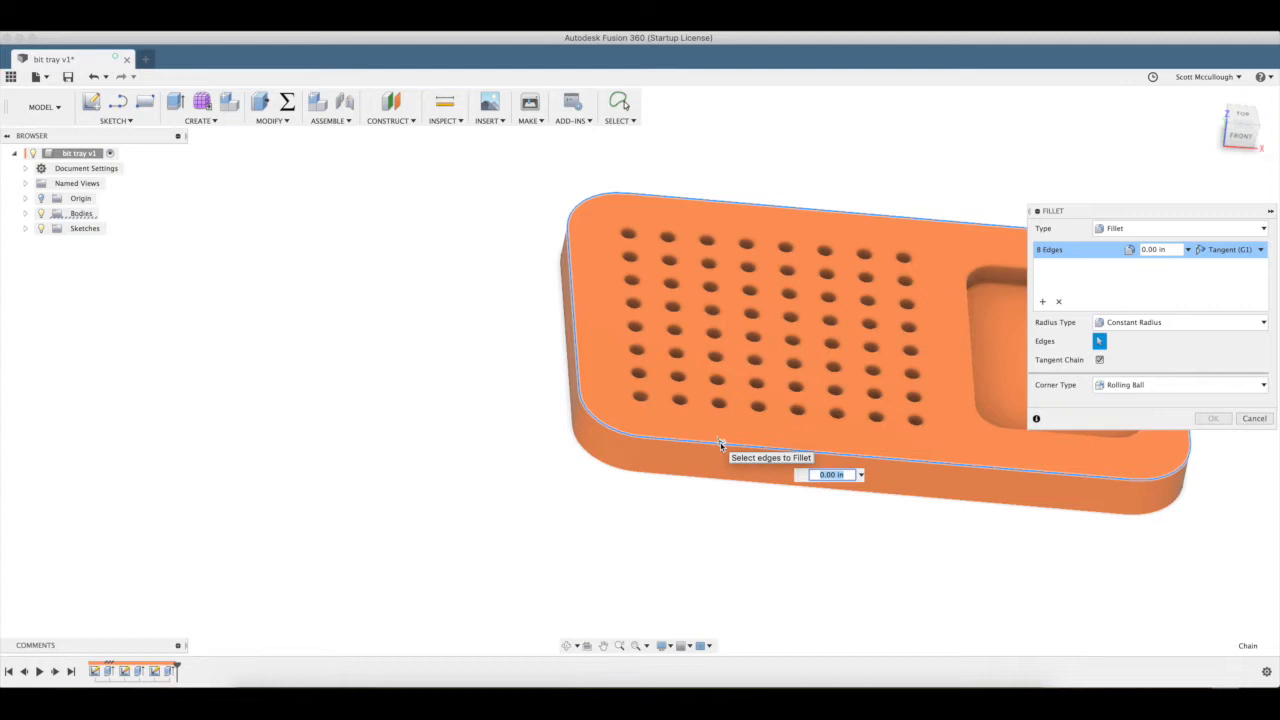
pyautogui.write('.25')
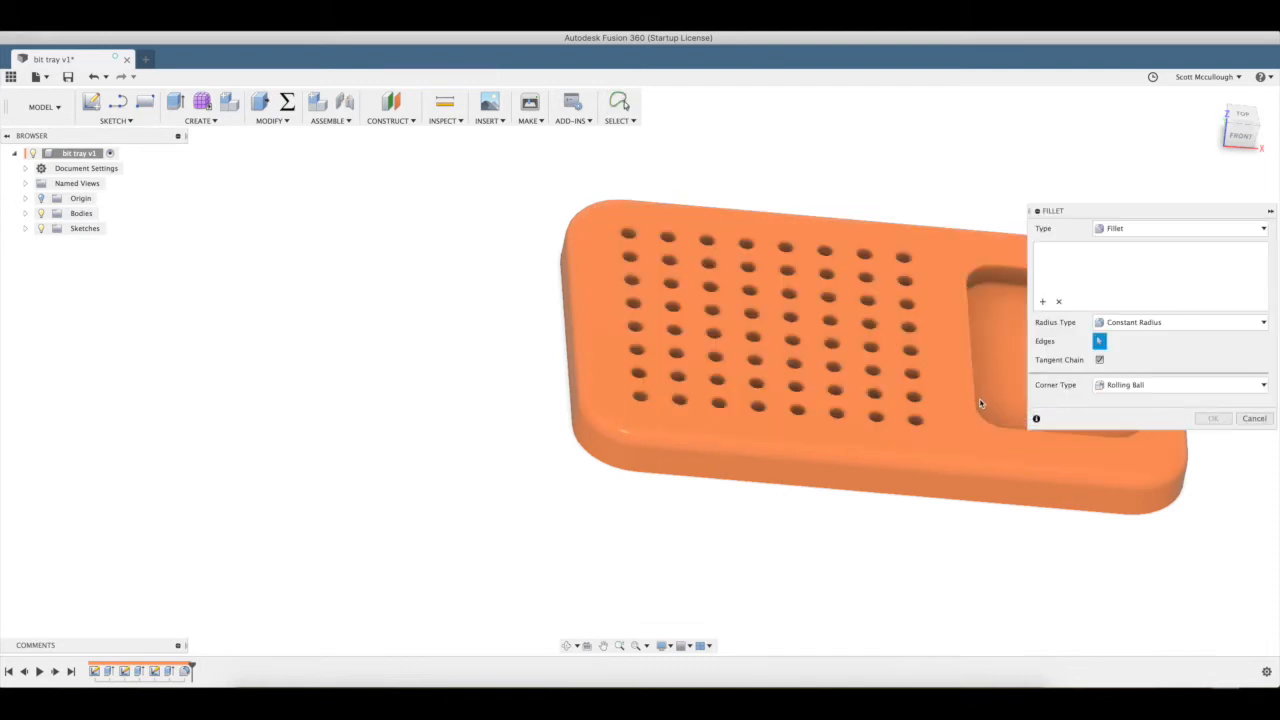
pyautogui.click(984, 396)
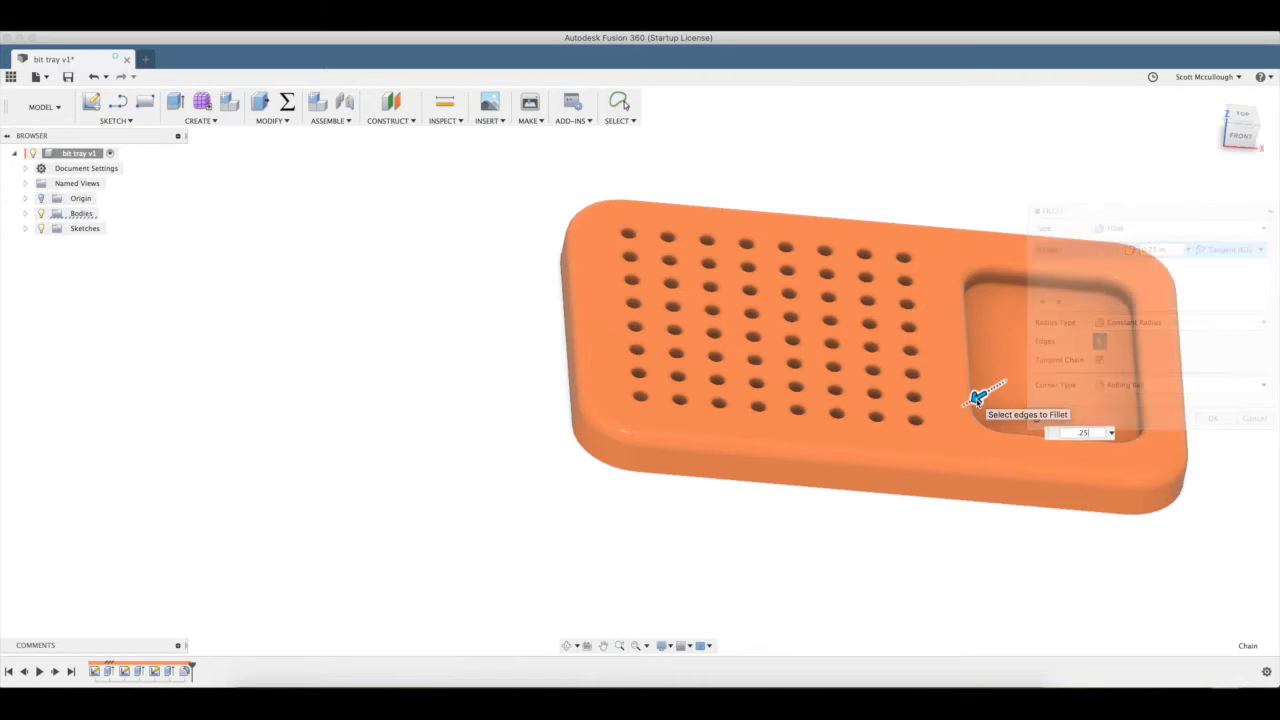
pyautogui.click(1212, 418)
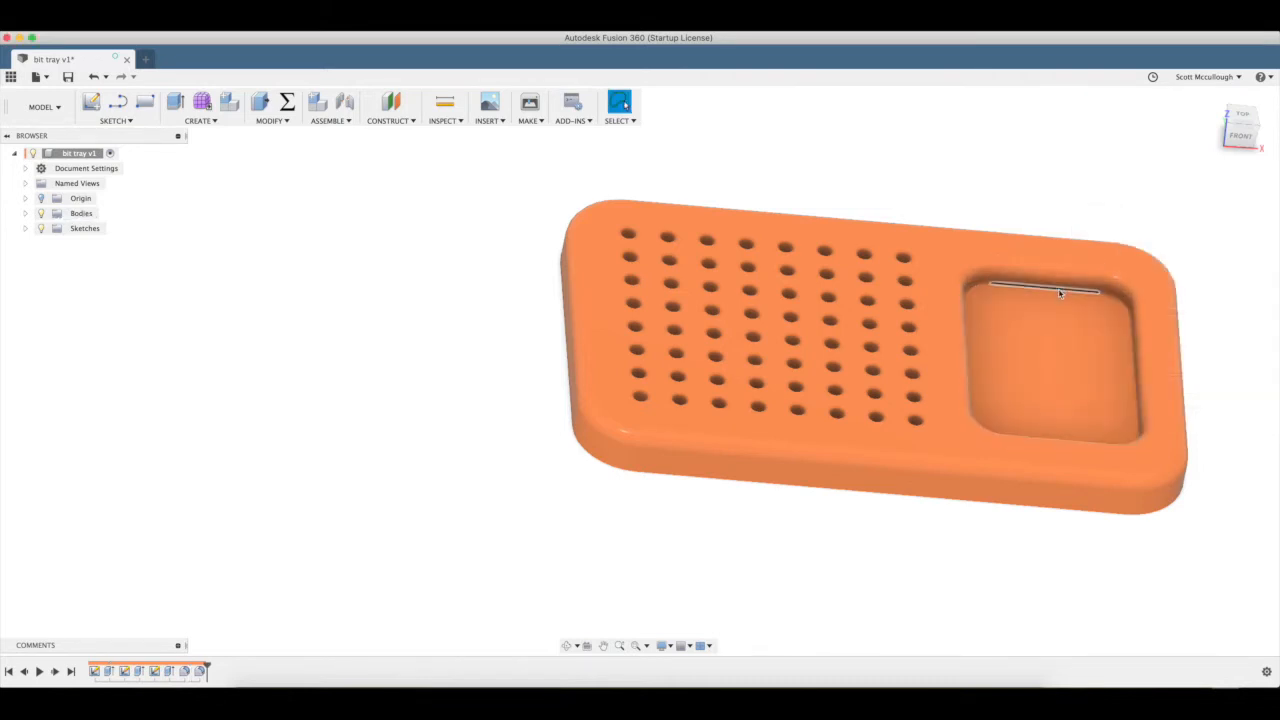
# Fillet the storage pocket's rim edges at 0.25 in and view the finished tray.
pyautogui.click(1040, 290)
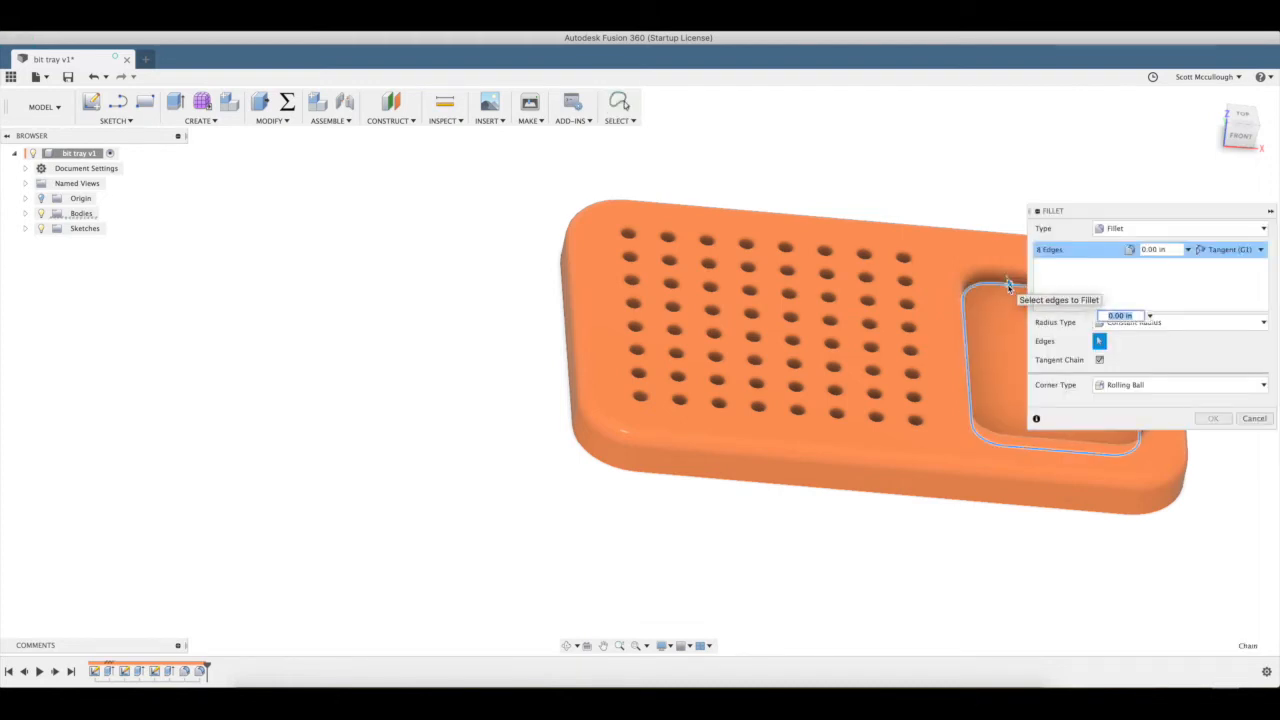
pyautogui.write('.25')
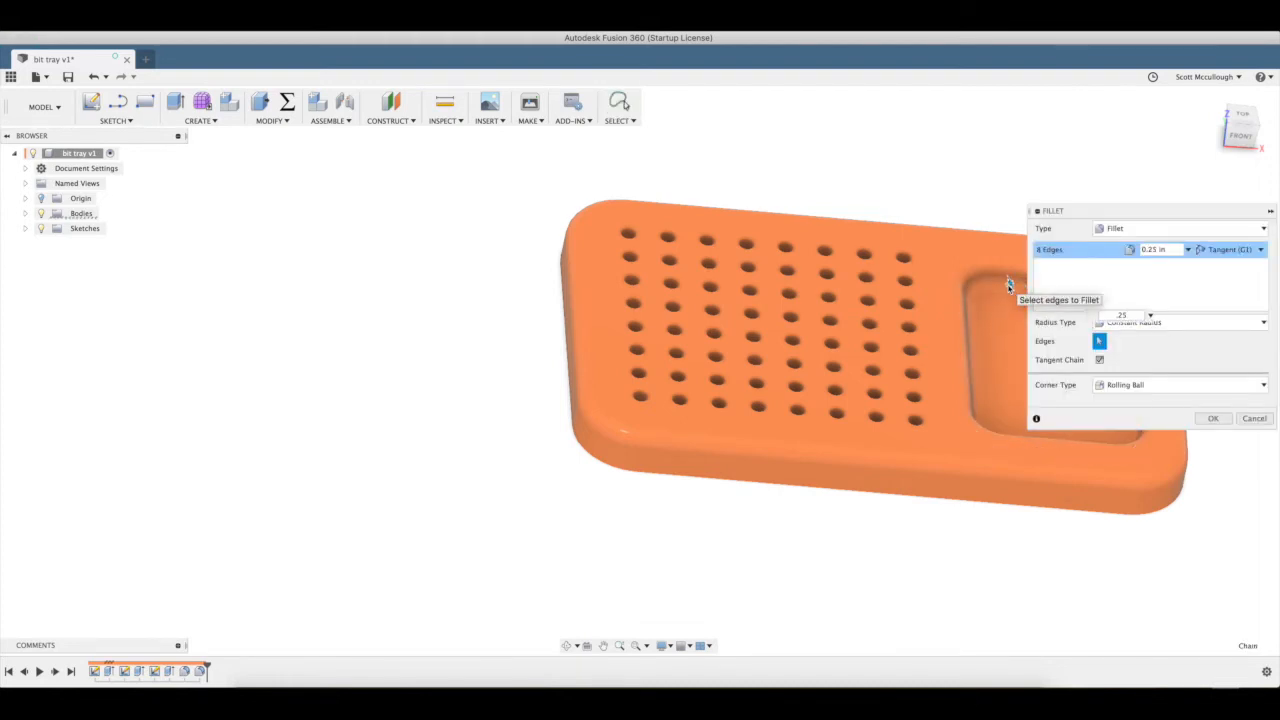
pyautogui.click(1212, 418)
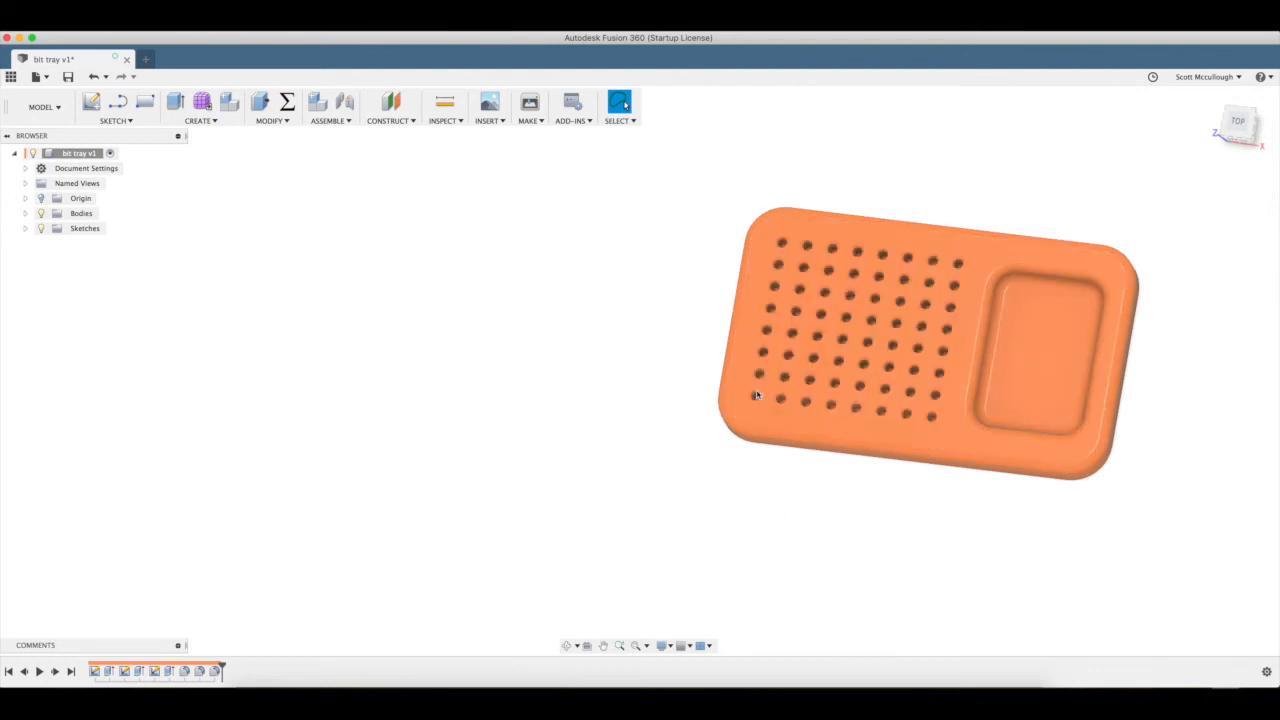
pyautogui.moveTo(584, 632)
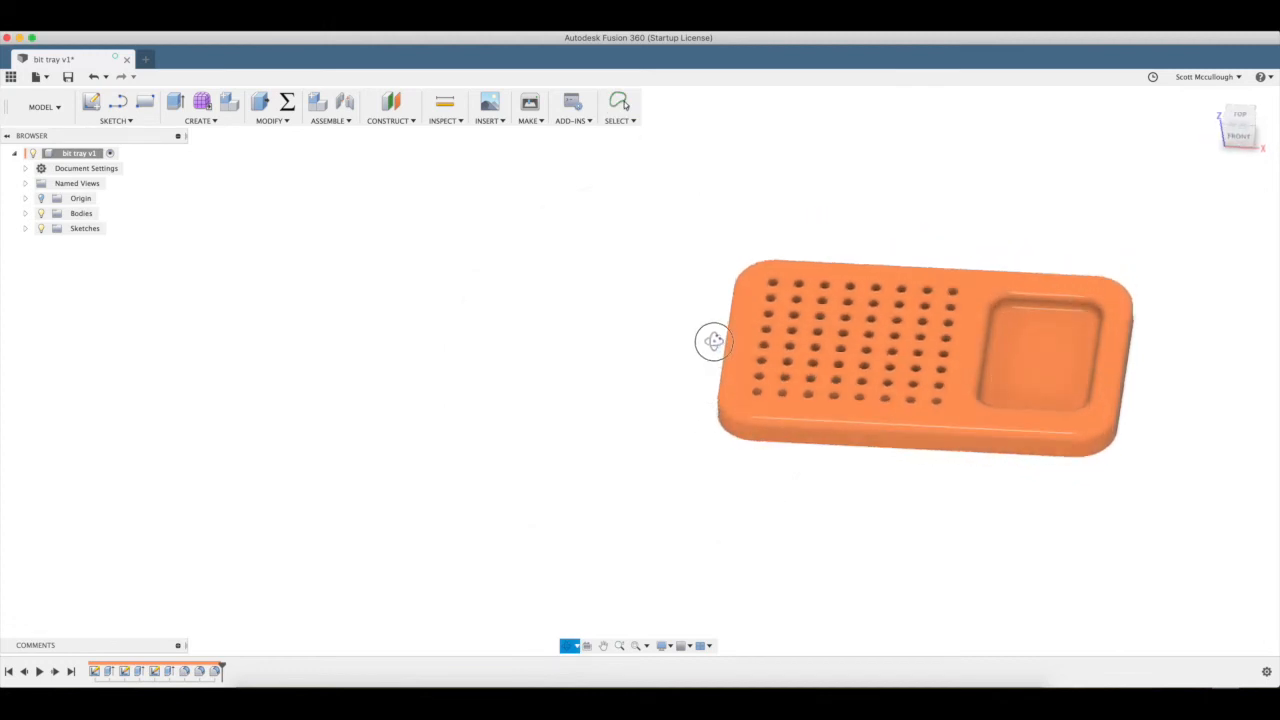
pyautogui.moveTo(714, 340); pyautogui.dragTo(736, 394)
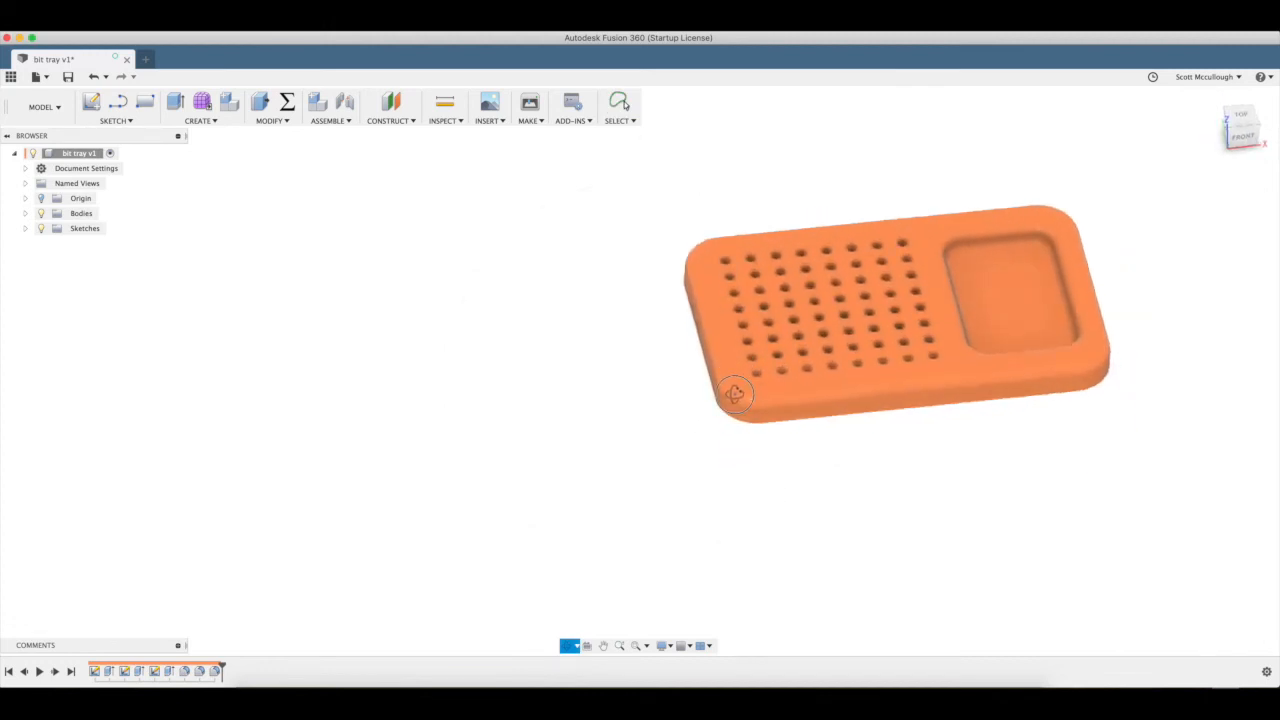